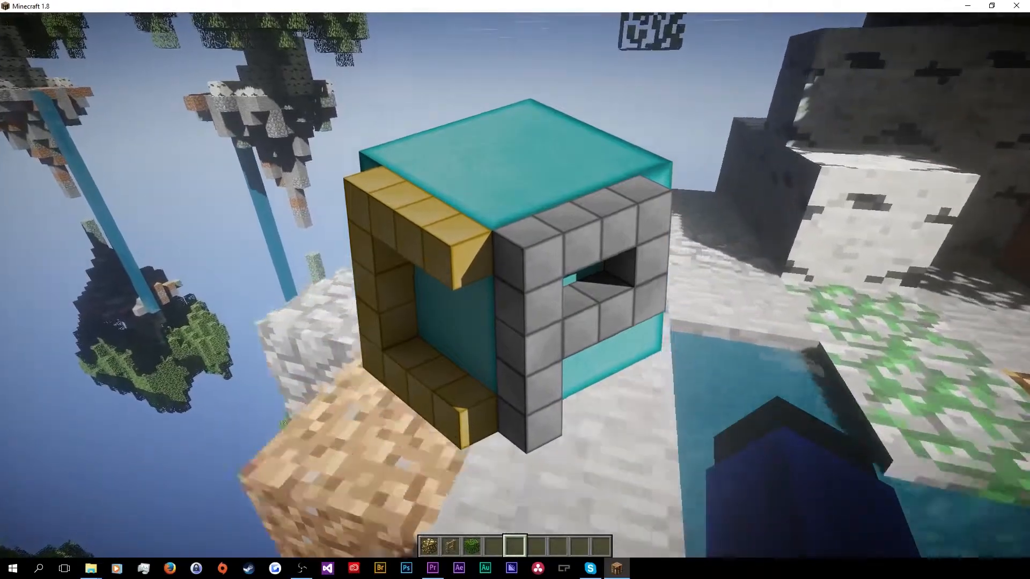
mouse_move(515, 284)
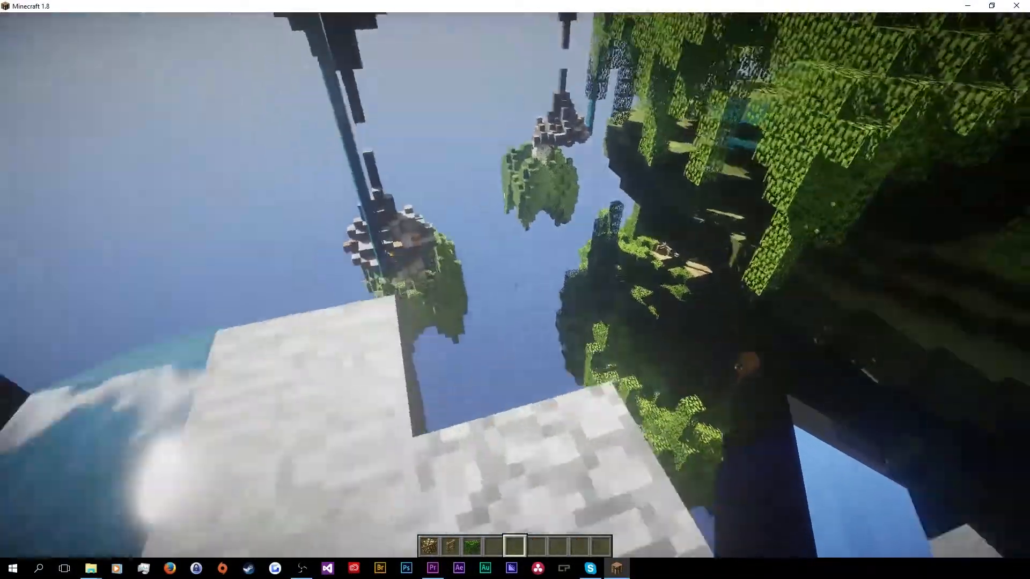
mouse_move(515, 262)
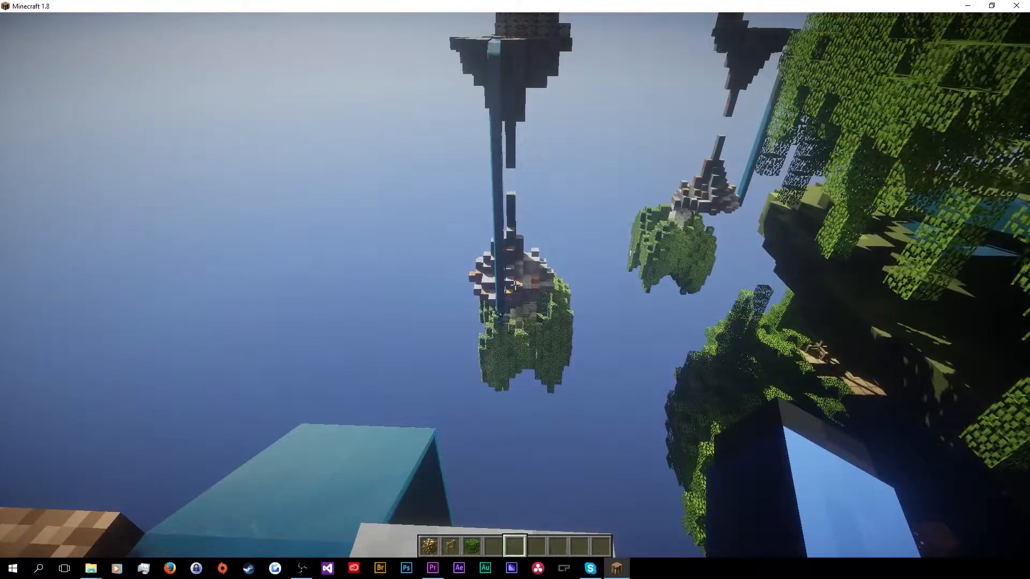
mouse_move(516, 285)
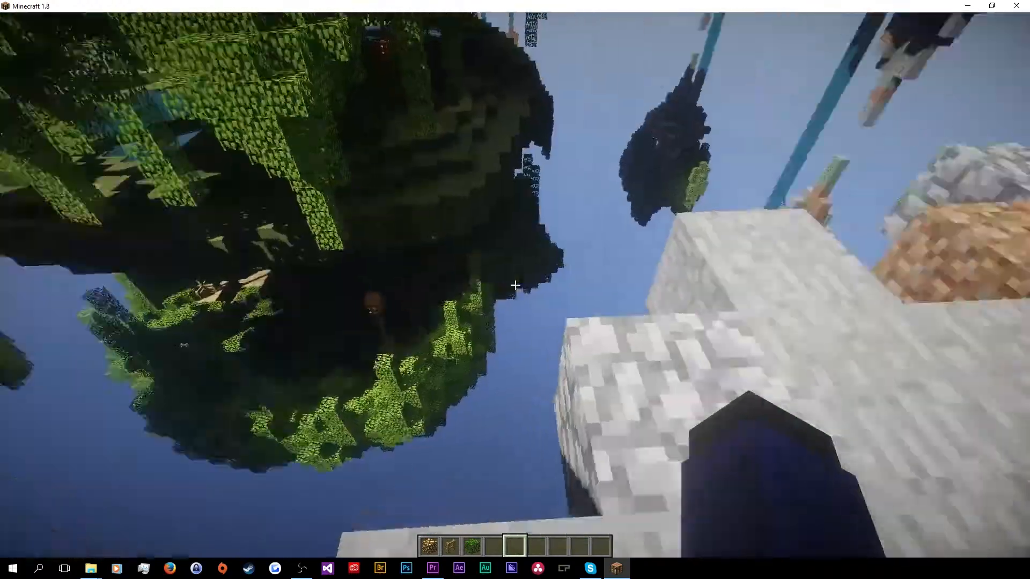
mouse_move(515, 286)
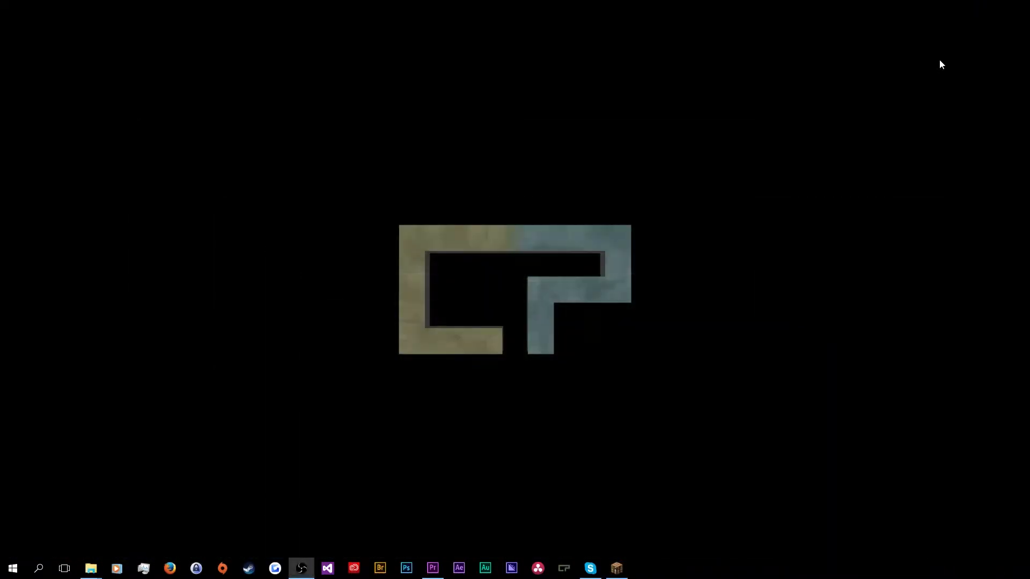
mouse_move(576, 194)
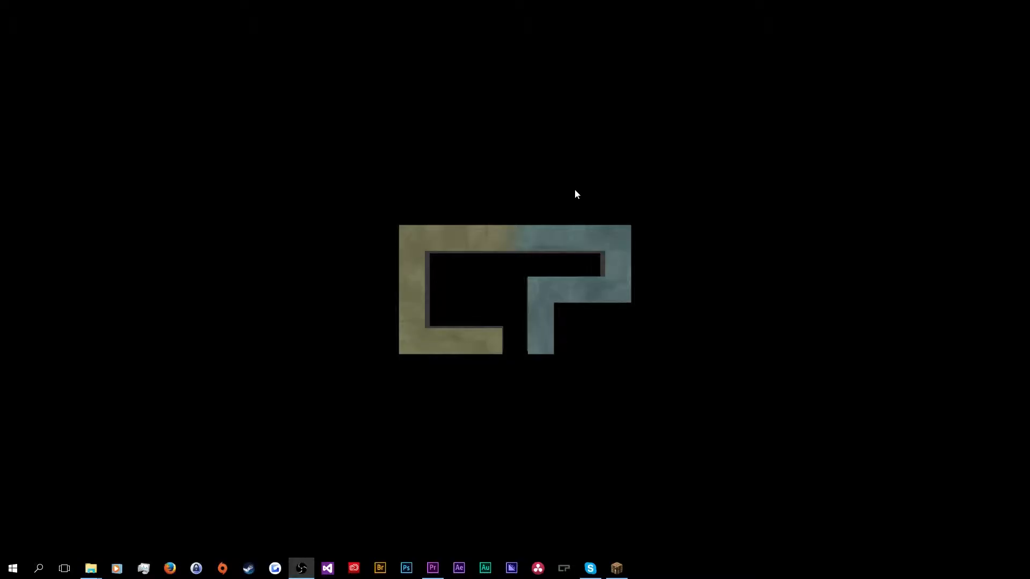
mouse_move(543, 170)
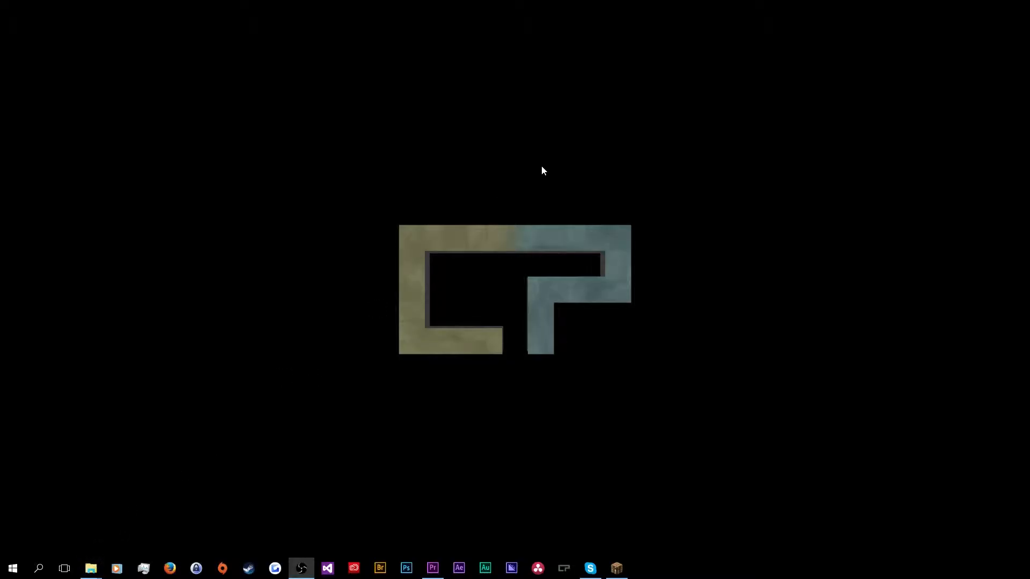
mouse_move(507, 186)
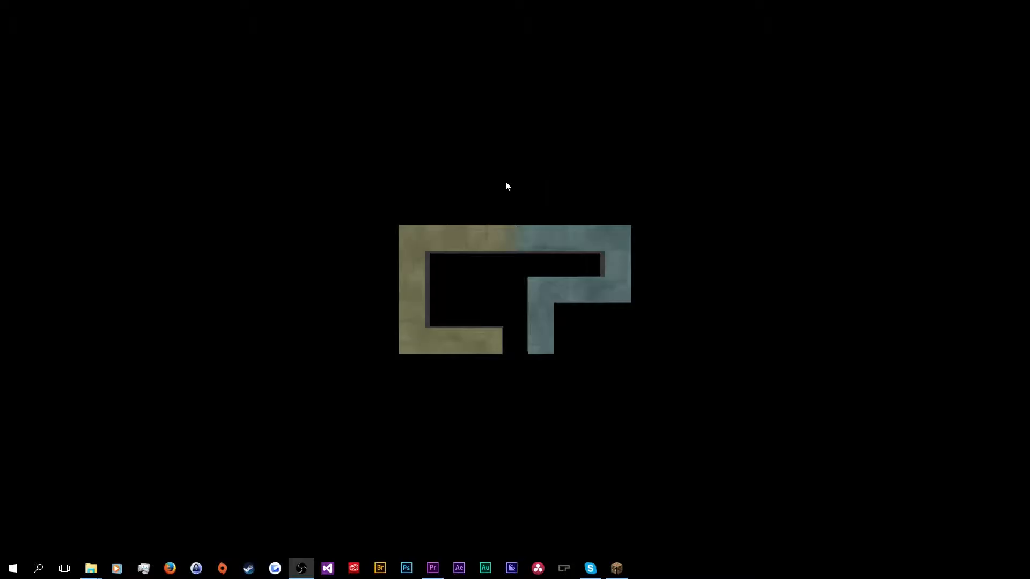
mouse_move(503, 196)
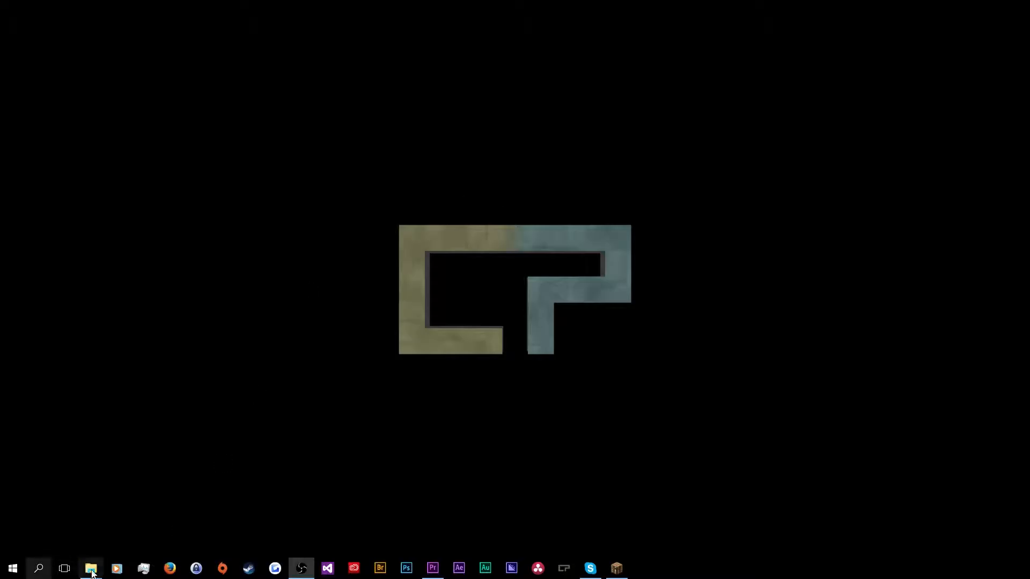
Open the .minecraft mods folder in File Explorer, listing Minema-v3.1-1.8.jar and other mods
left_click(90, 569)
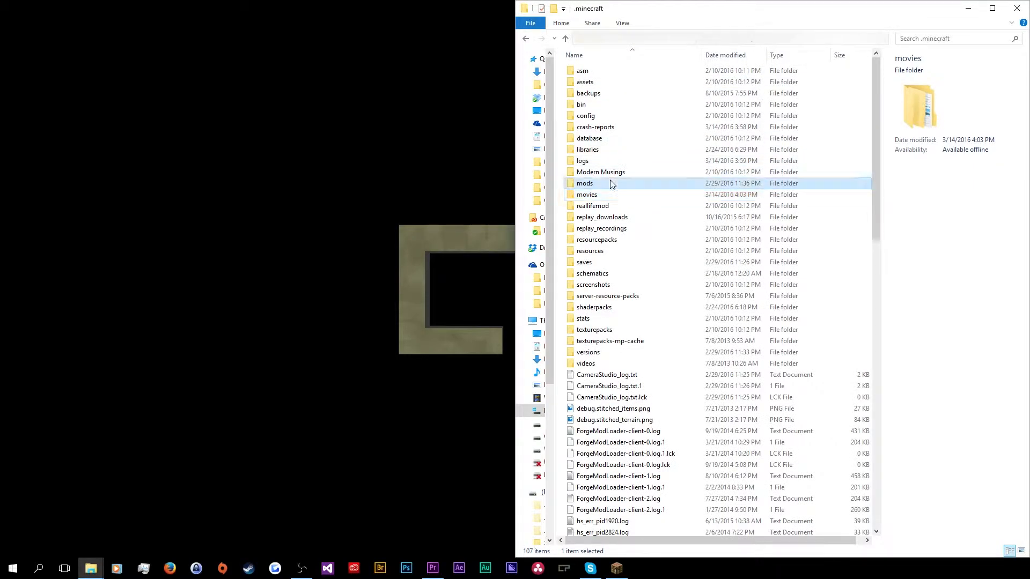
double_click(584, 184)
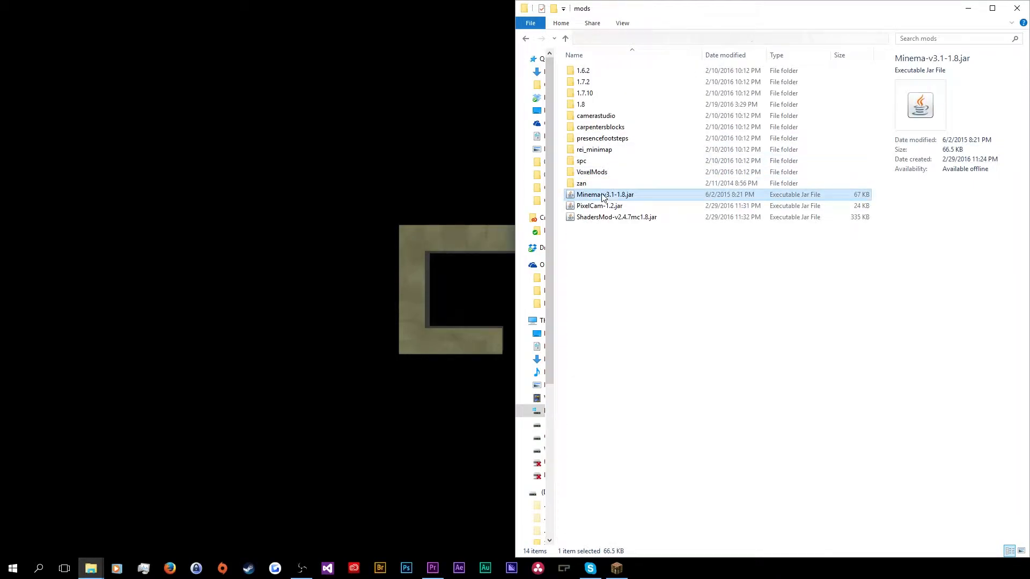
mouse_move(644, 196)
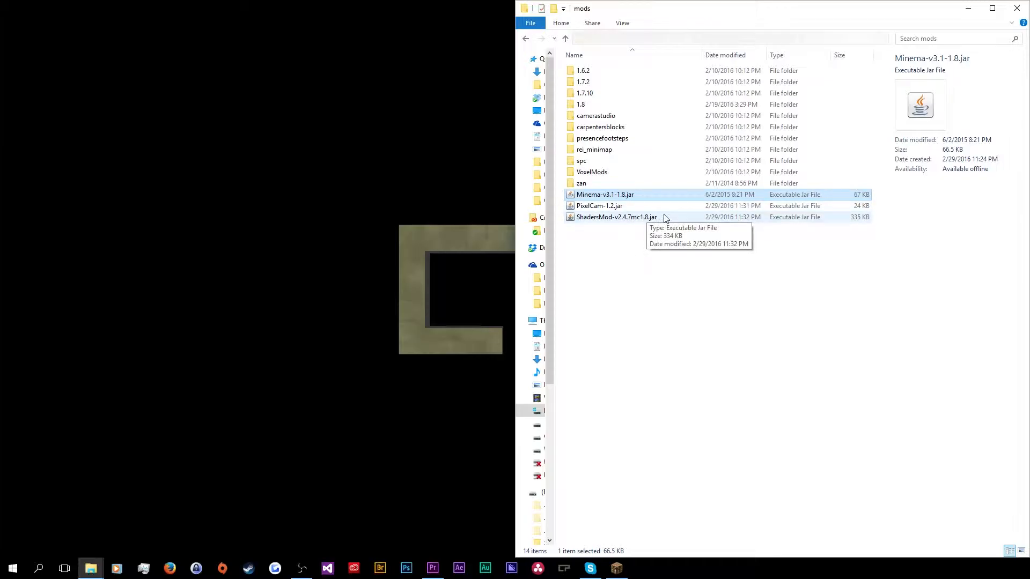
mouse_move(672, 217)
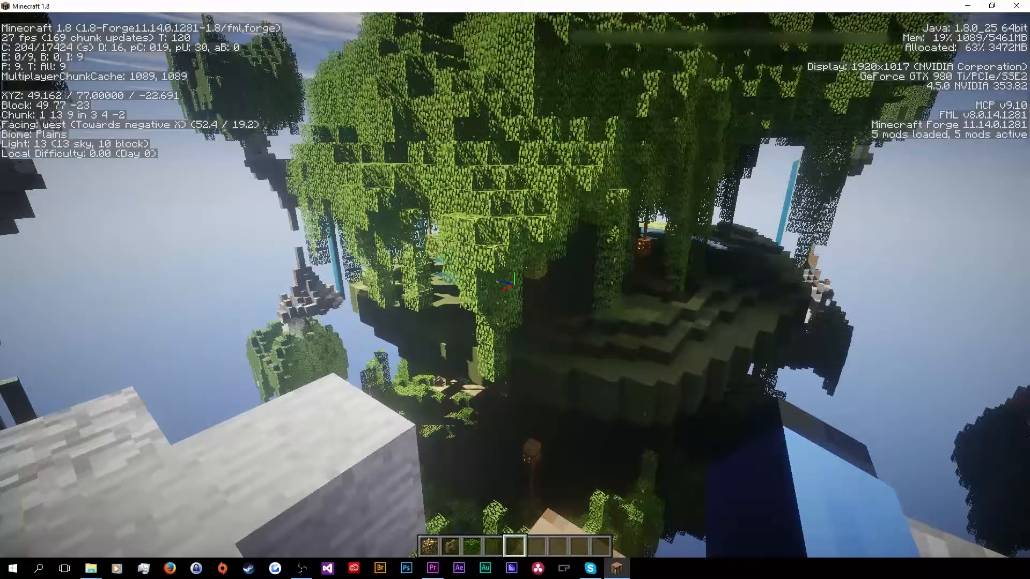
Leave Minecraft's F3 debug view showing five Forge mods and return to the mods folder
key("Escape")
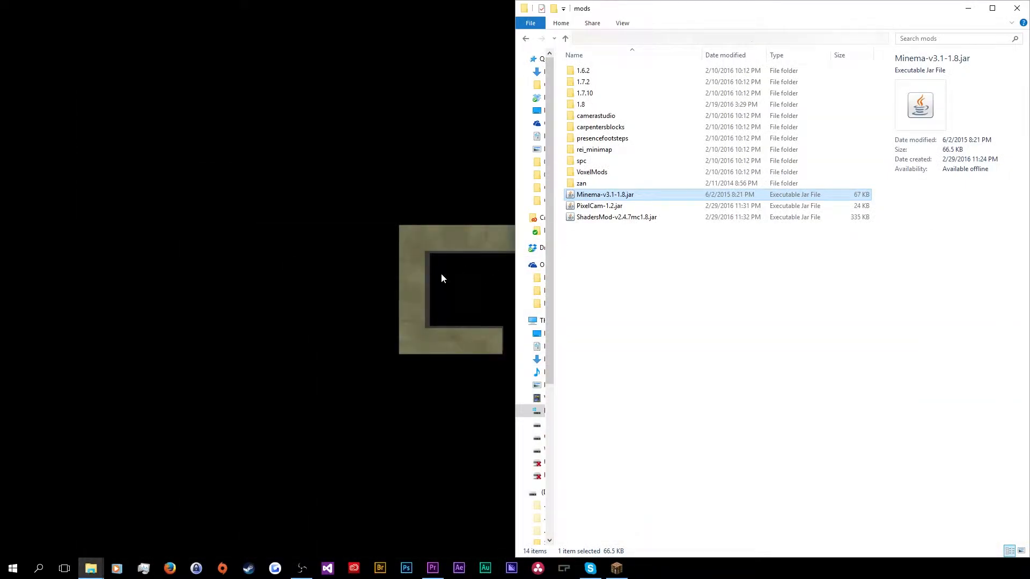
mouse_move(611, 249)
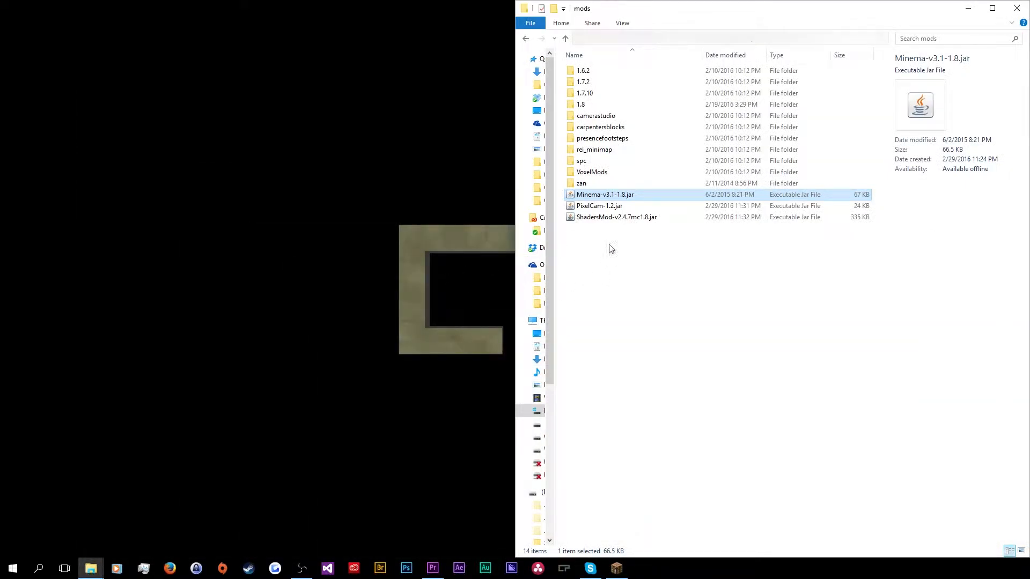
left_click(617, 217)
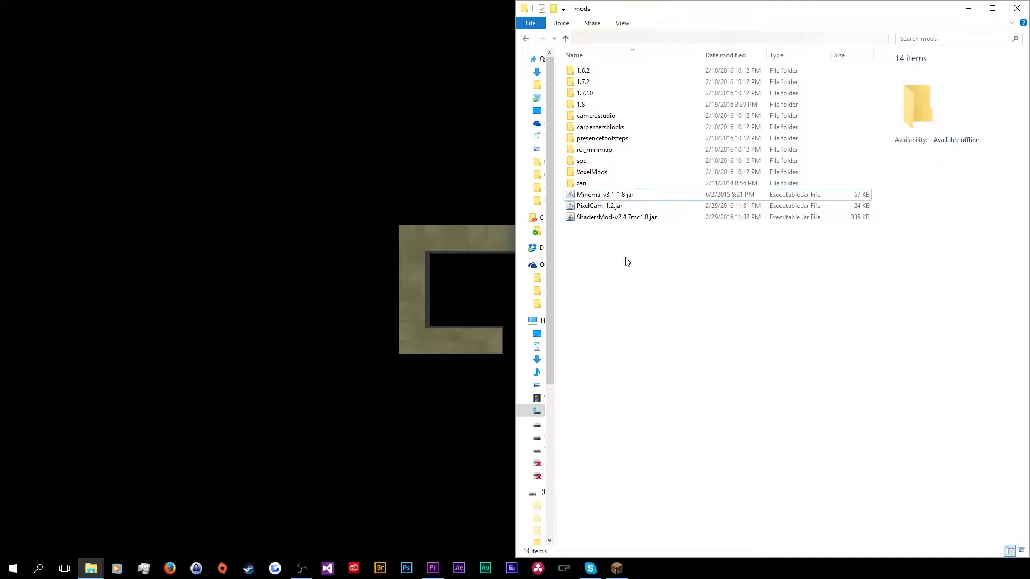
left_click(598, 205)
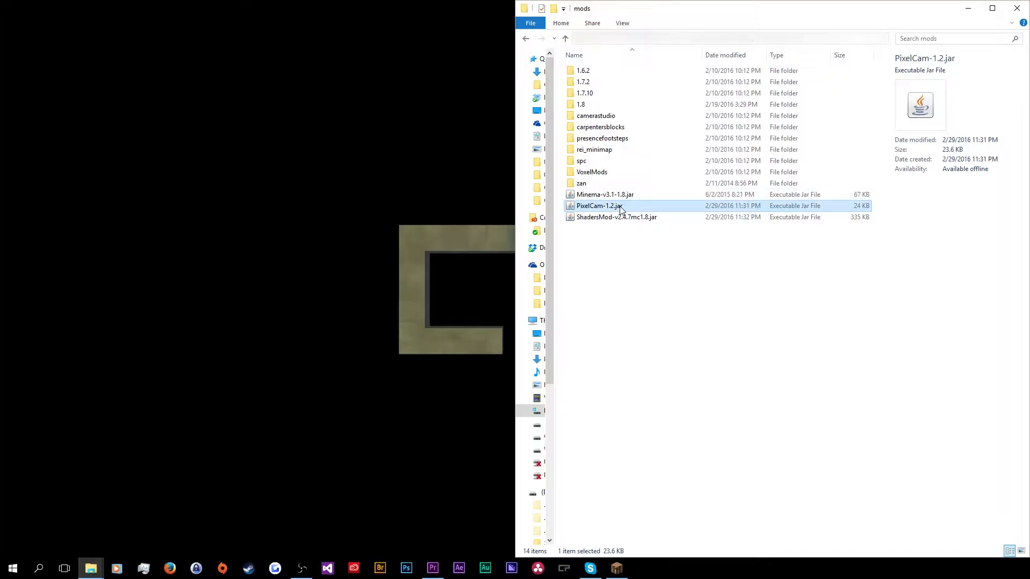
left_click(604, 194)
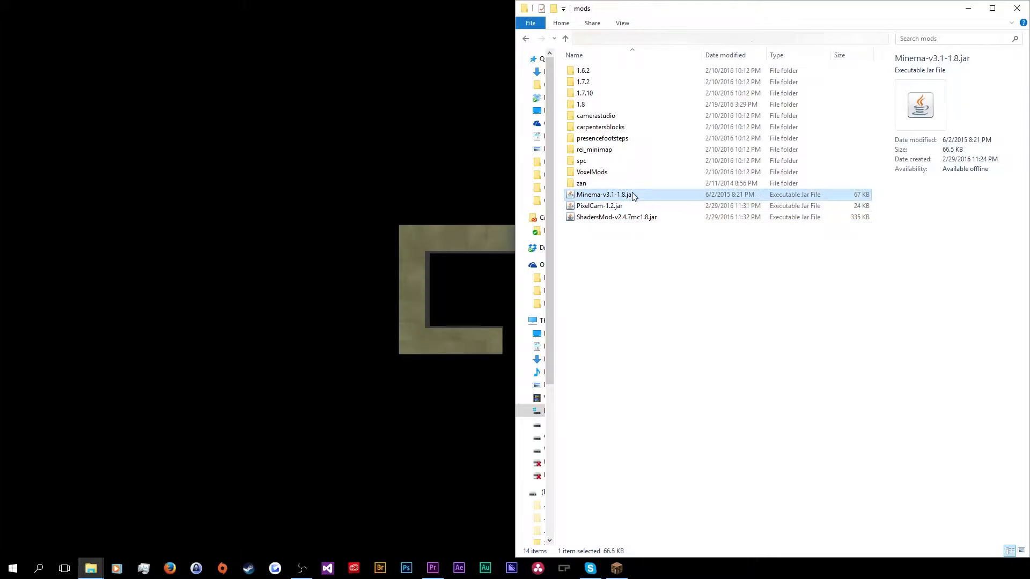
left_click(617, 218)
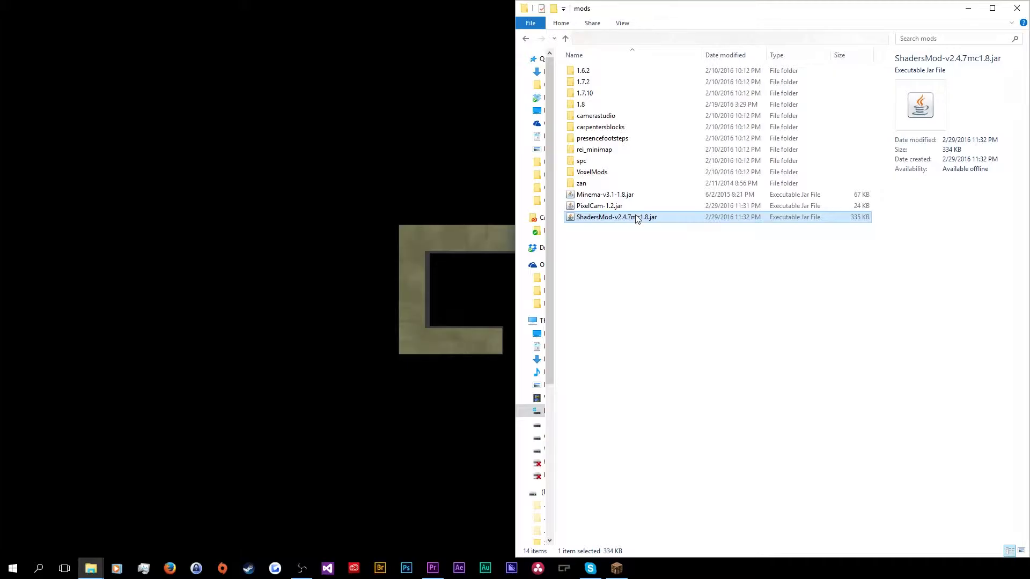
mouse_move(605, 292)
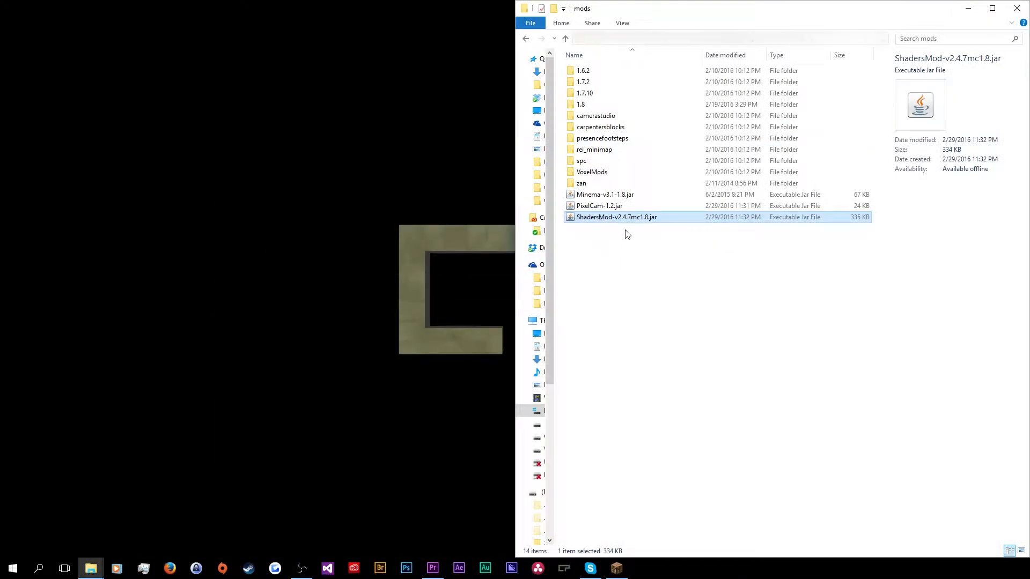
left_click(599, 206)
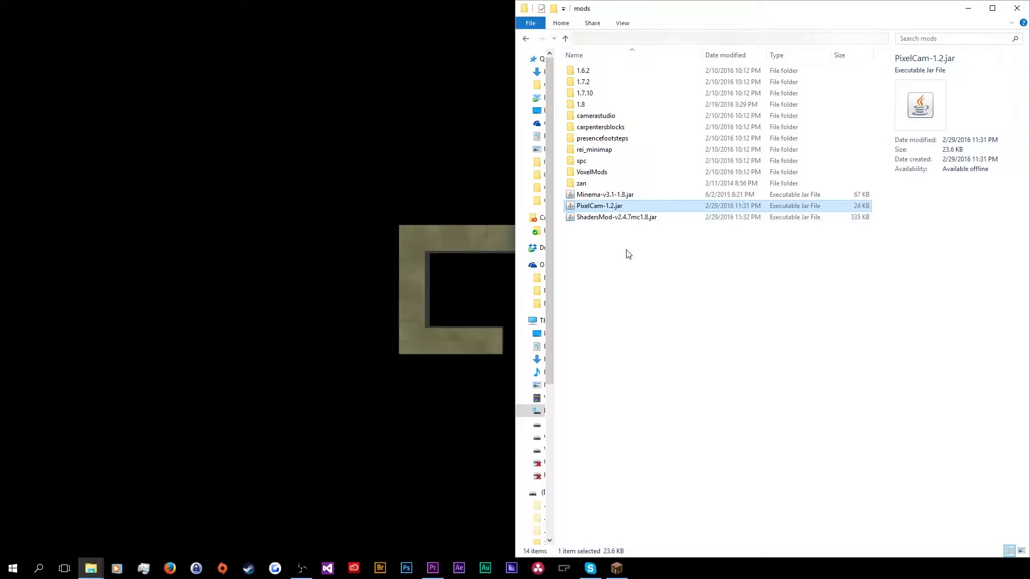
mouse_move(604, 194)
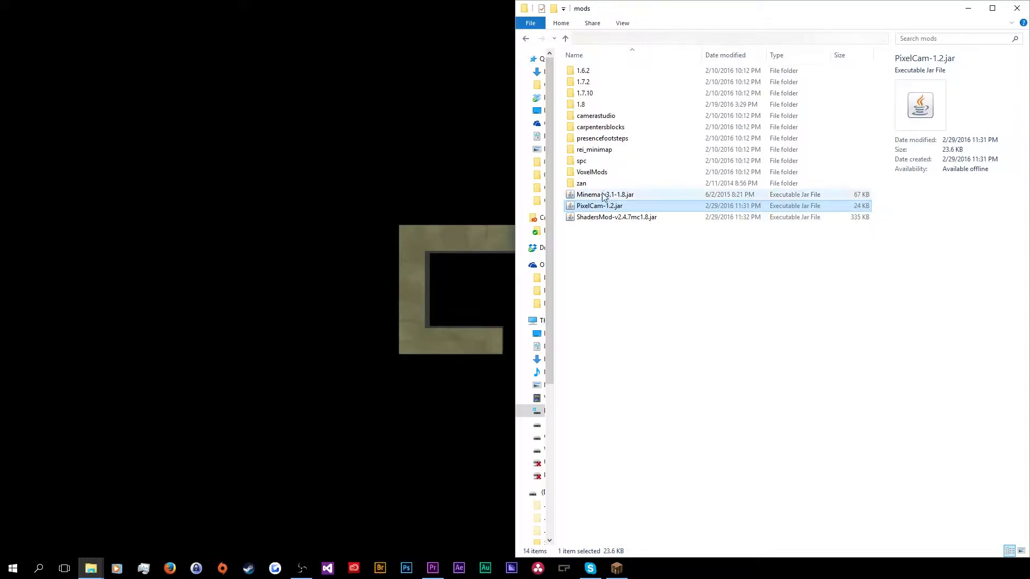
left_click(605, 195)
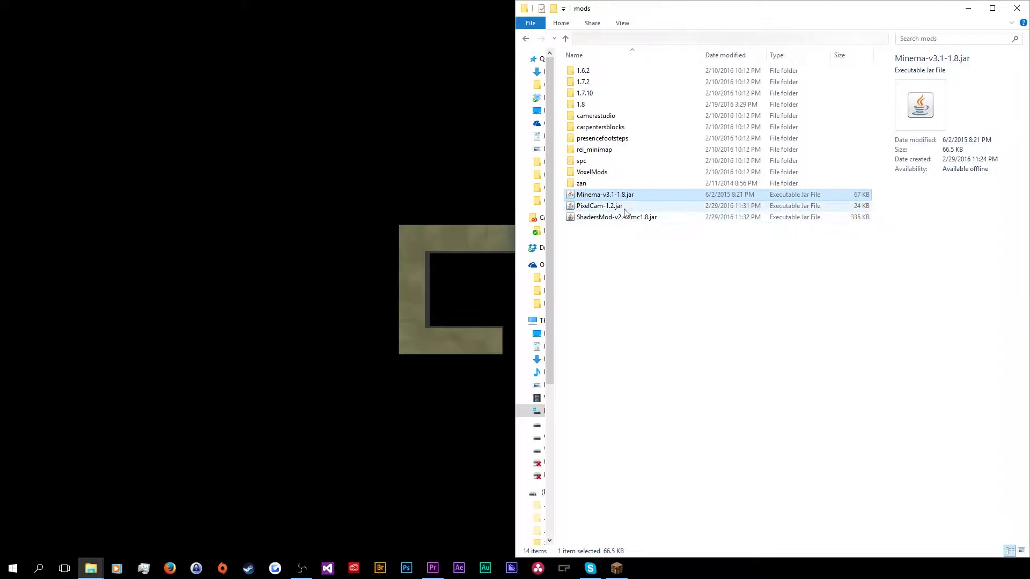
left_click(617, 217)
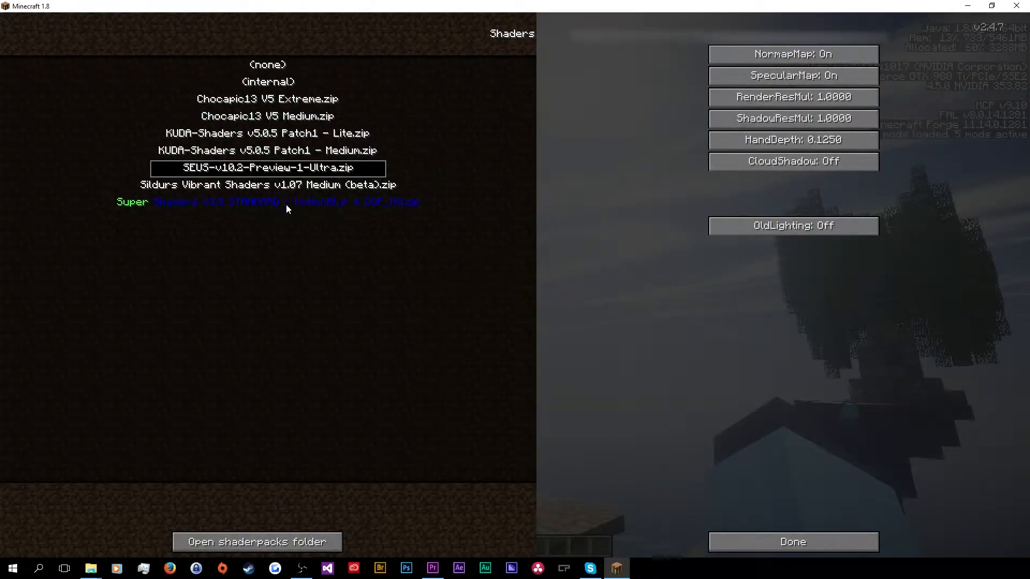
Apply the SEUS shader pack, walk around the shaded pool, then pause the game
left_click(793, 542)
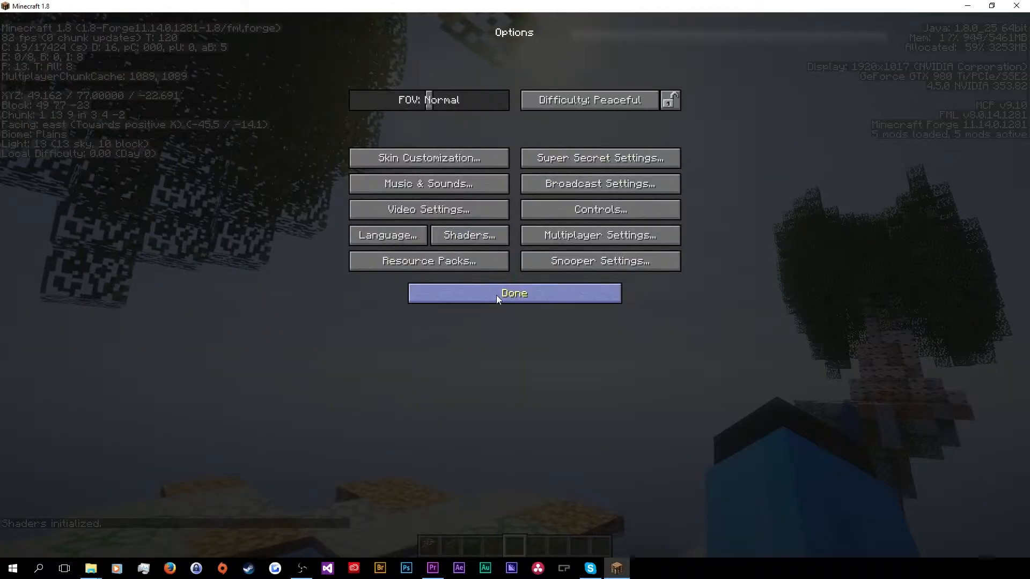
left_click(514, 294)
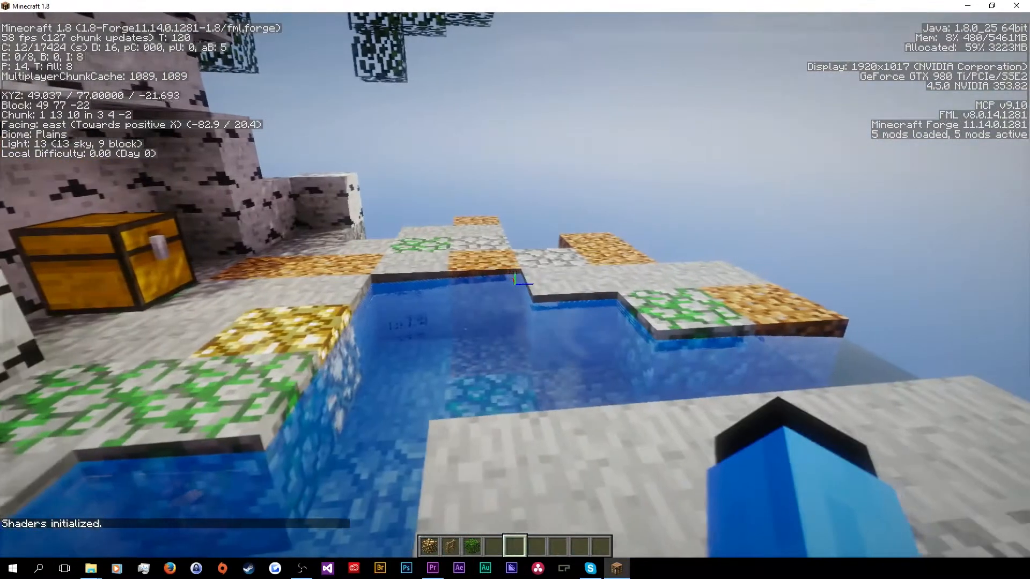
key("w")
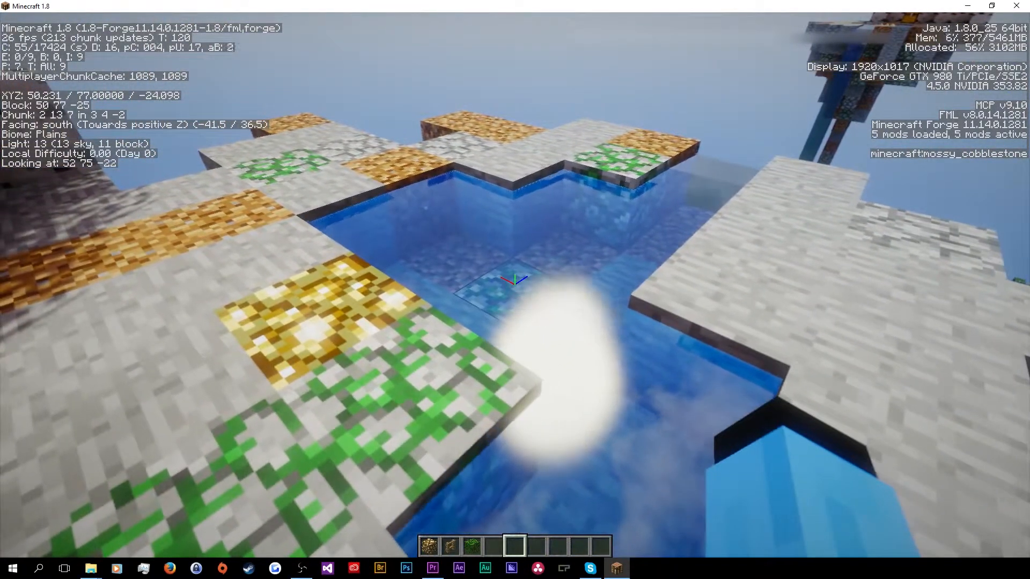
mouse_move(510, 287)
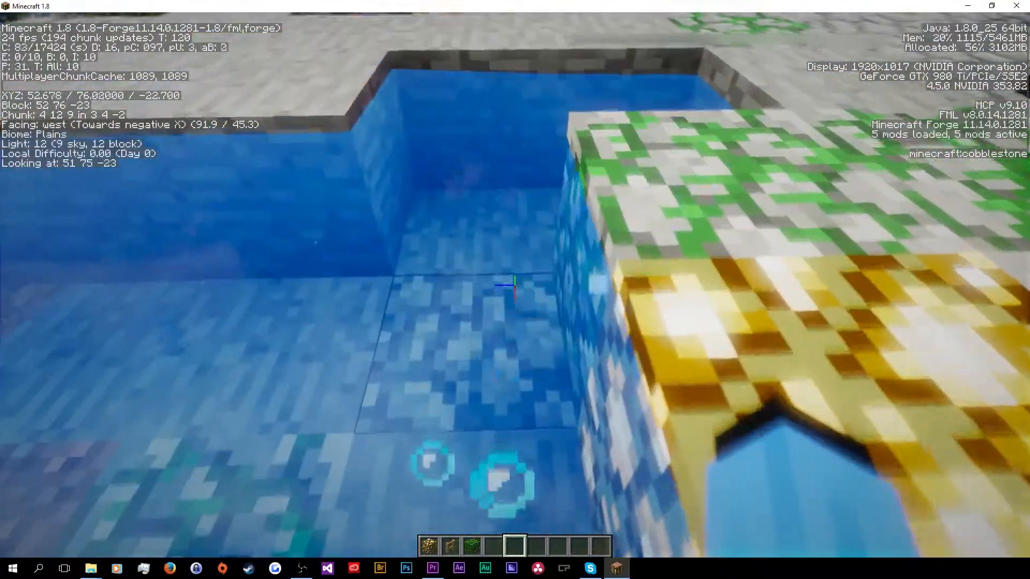
mouse_move(517, 285)
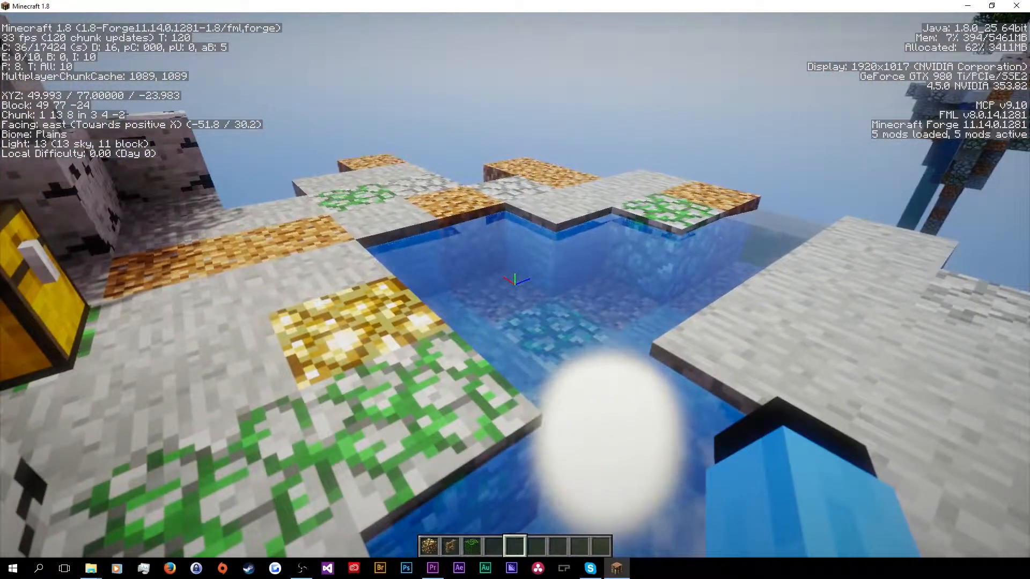
key("Escape")
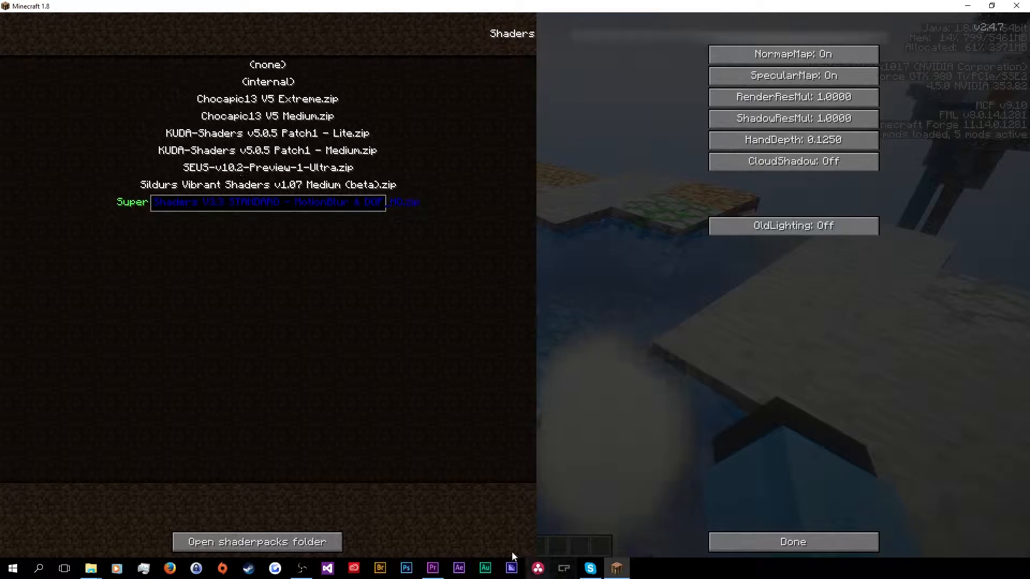
Fly to the floating tree island with the last shader pack, then return to the mods folder
left_click(793, 542)
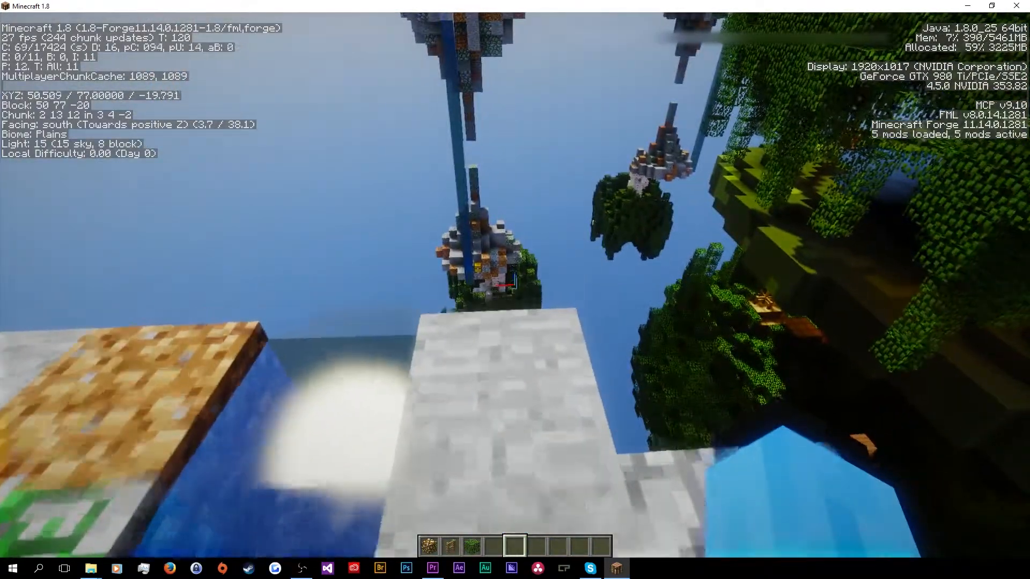
mouse_move(502, 289)
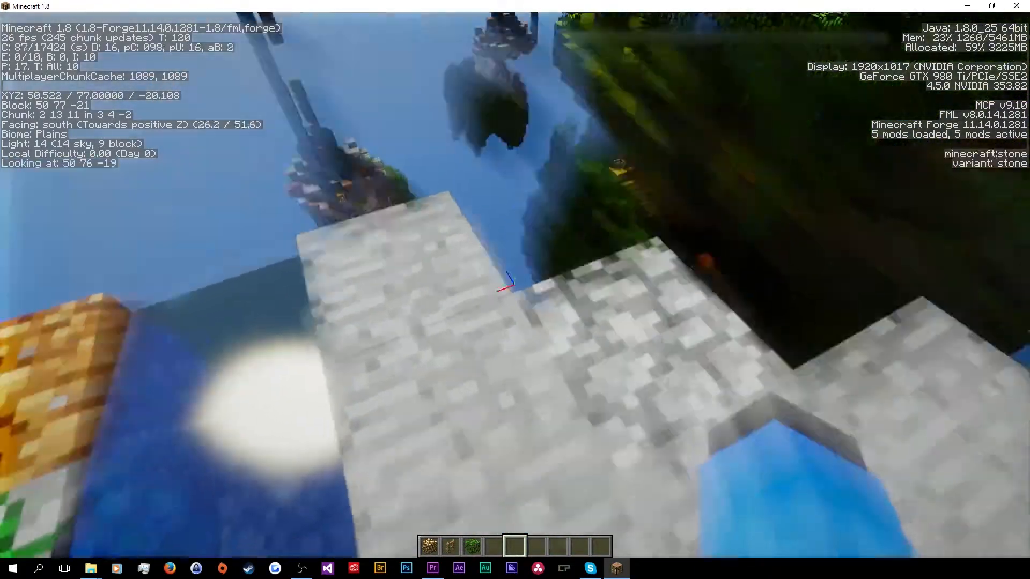
mouse_move(507, 286)
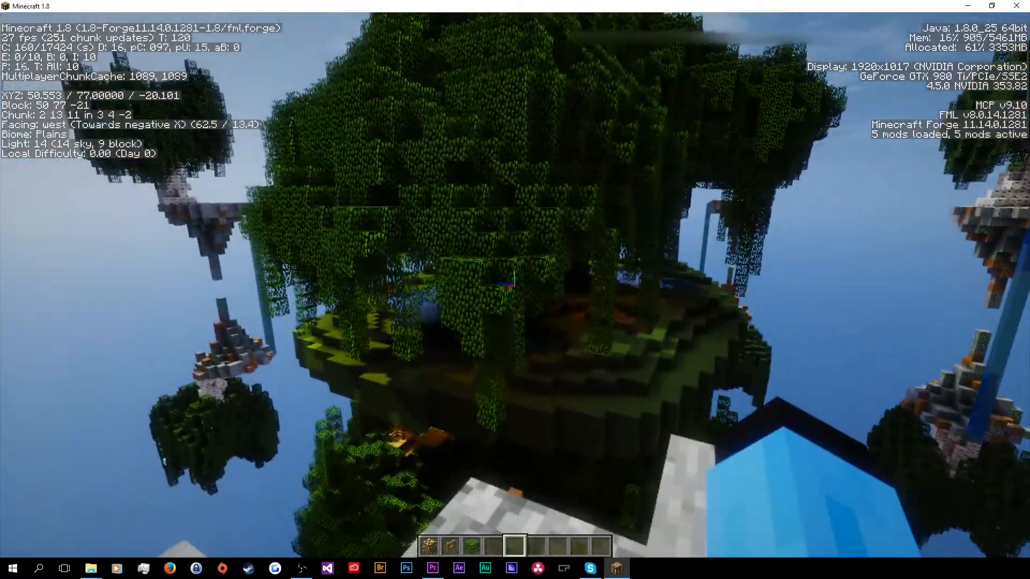
key("Escape")
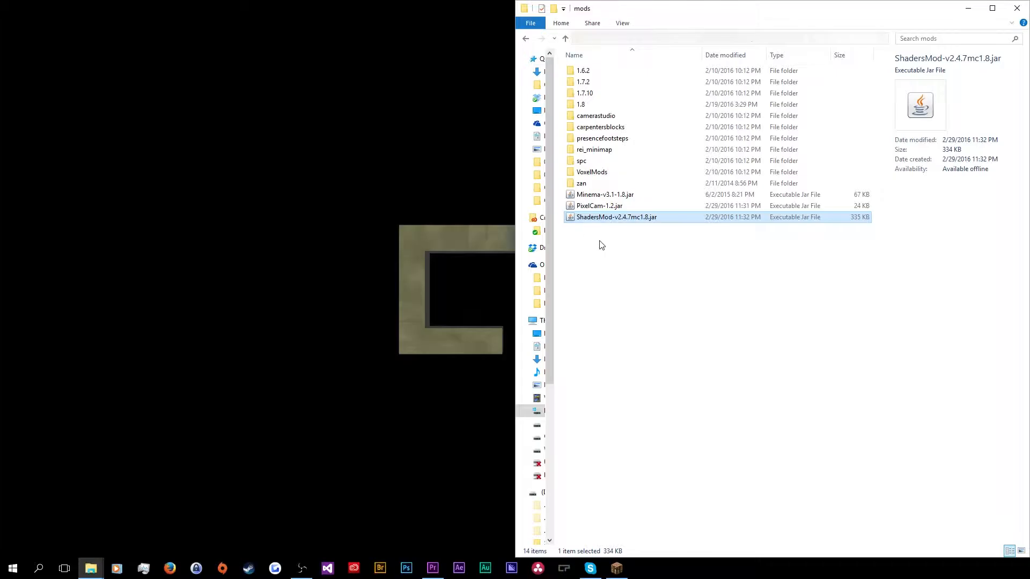
mouse_move(597, 498)
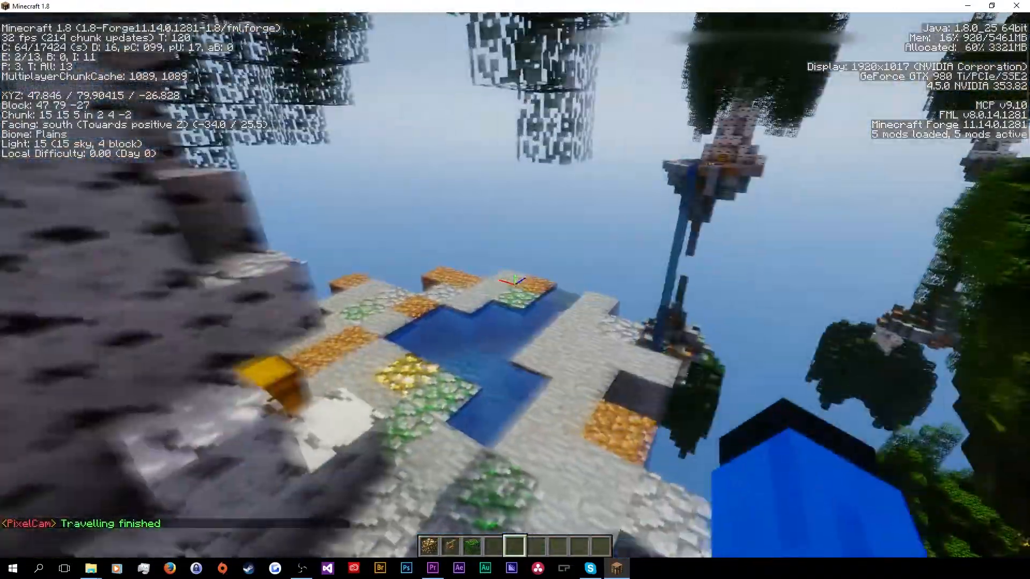
Let the PixelCam path finish with 'Travelling finished', then return to the mods folder
key("Escape")
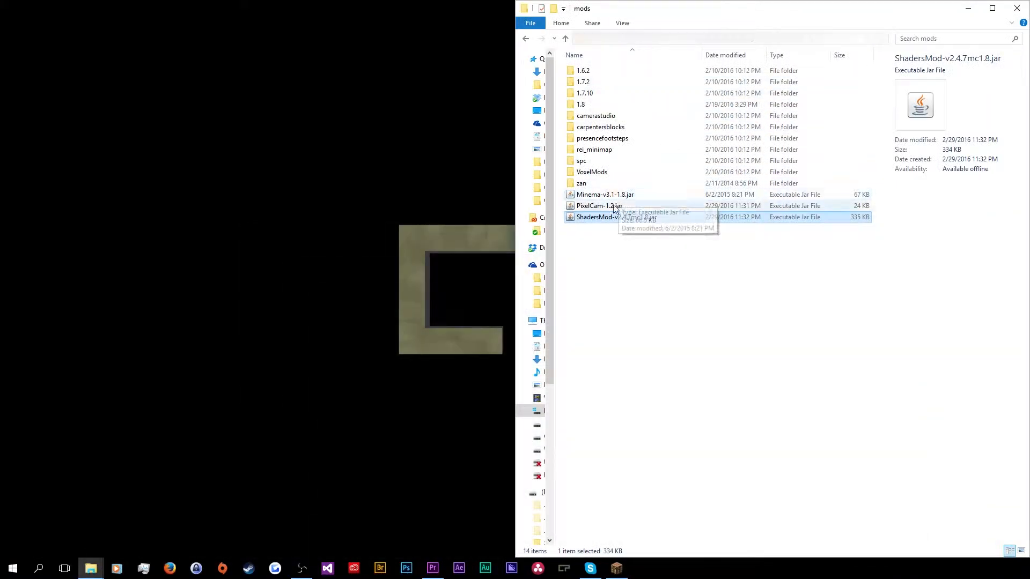
Select the Minema jar, then browse the numbered .tga frames in 02-STILLS > 01
left_click(605, 194)
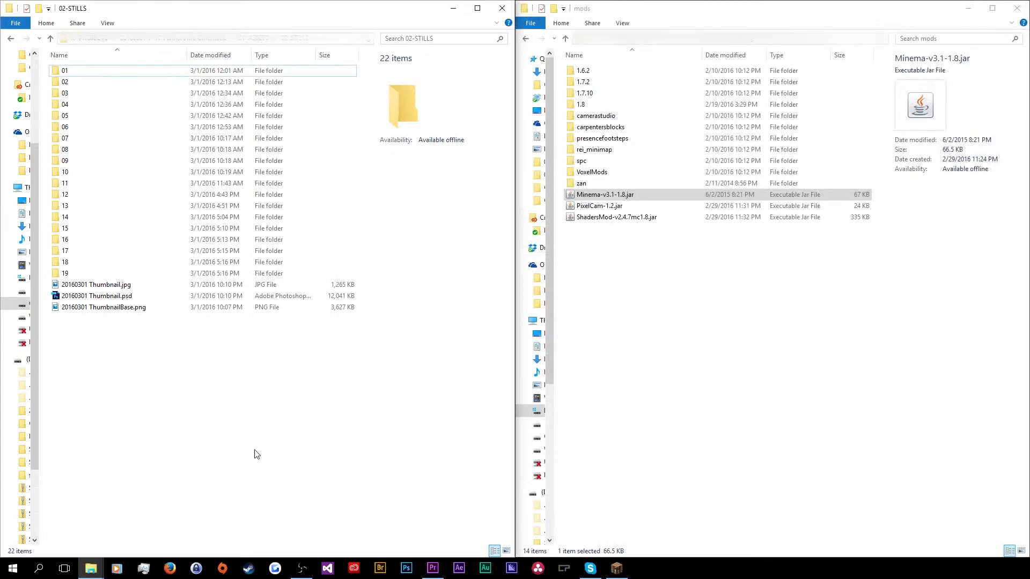
mouse_move(250, 450)
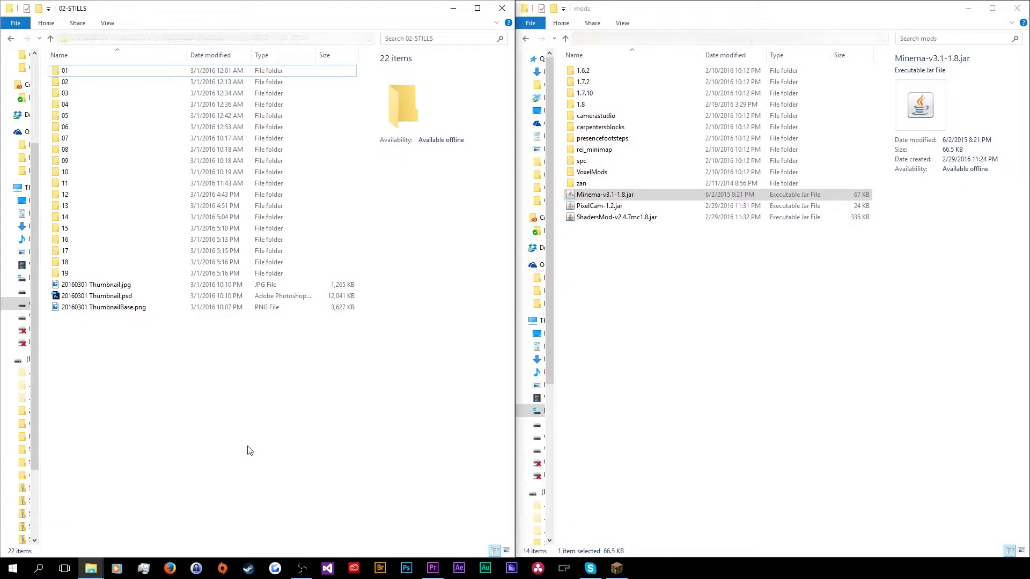
mouse_move(230, 361)
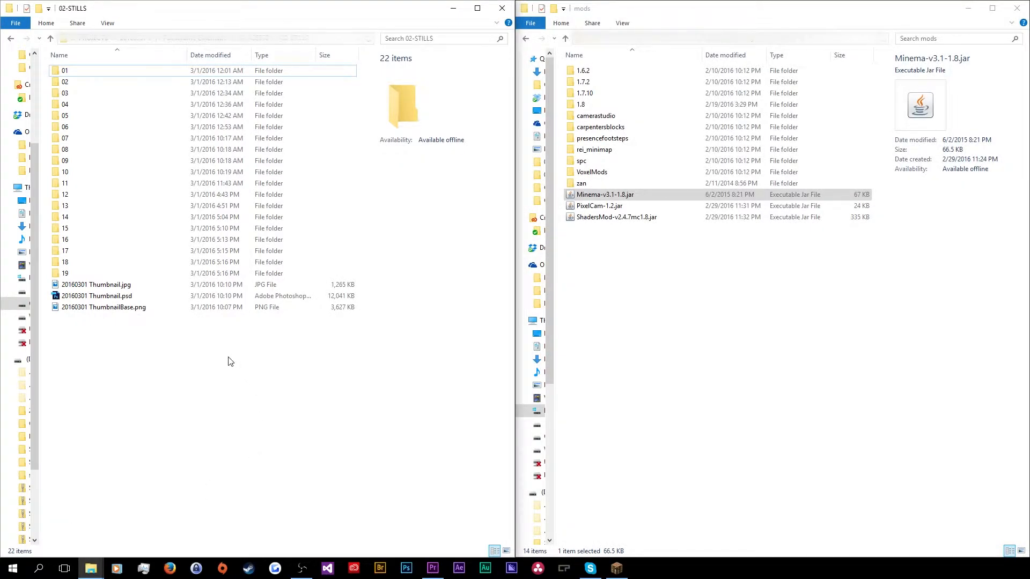
double_click(54, 70)
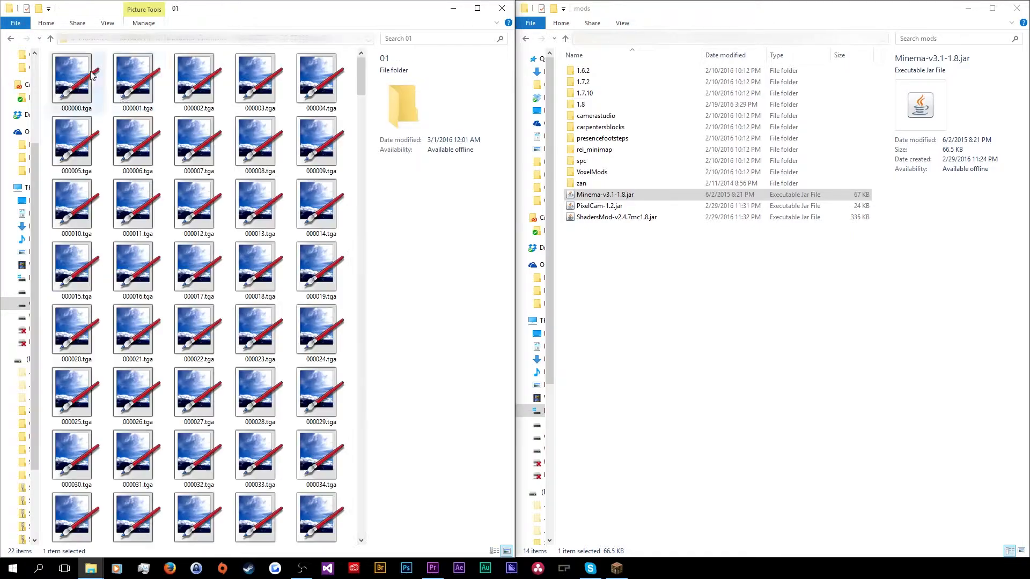
scroll("down", 3)
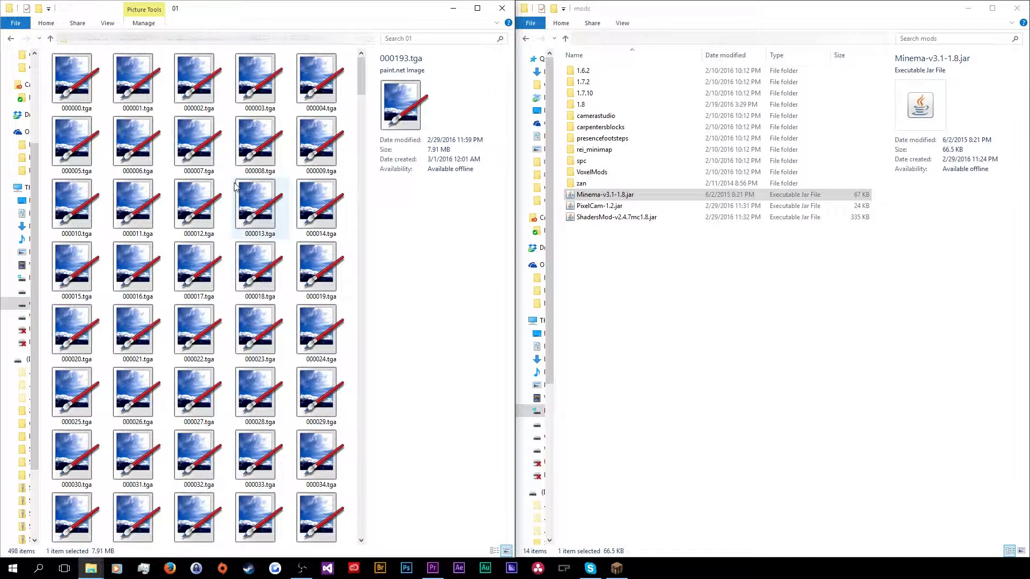
mouse_move(199, 125)
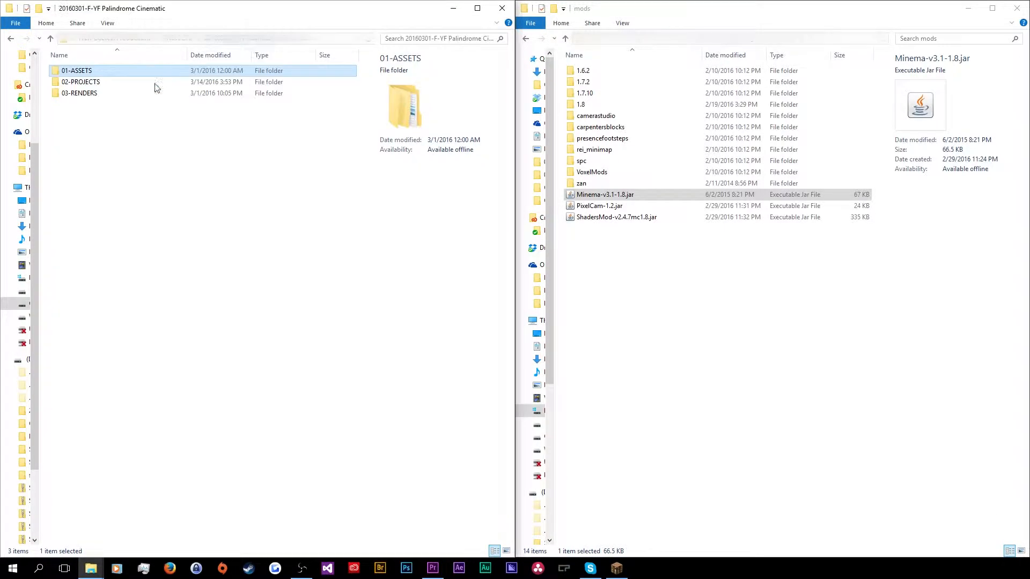
Go to 02-PROJECTS > 03-VIDEO, compare 01.mov and 01_1.mp4 details, then switch to Premiere
double_click(79, 82)
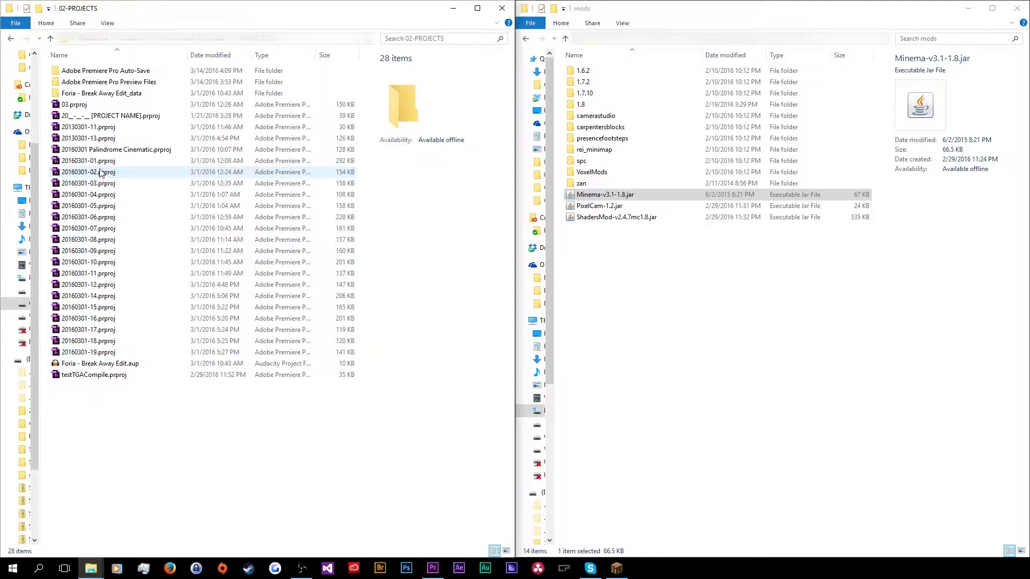
left_click(88, 161)
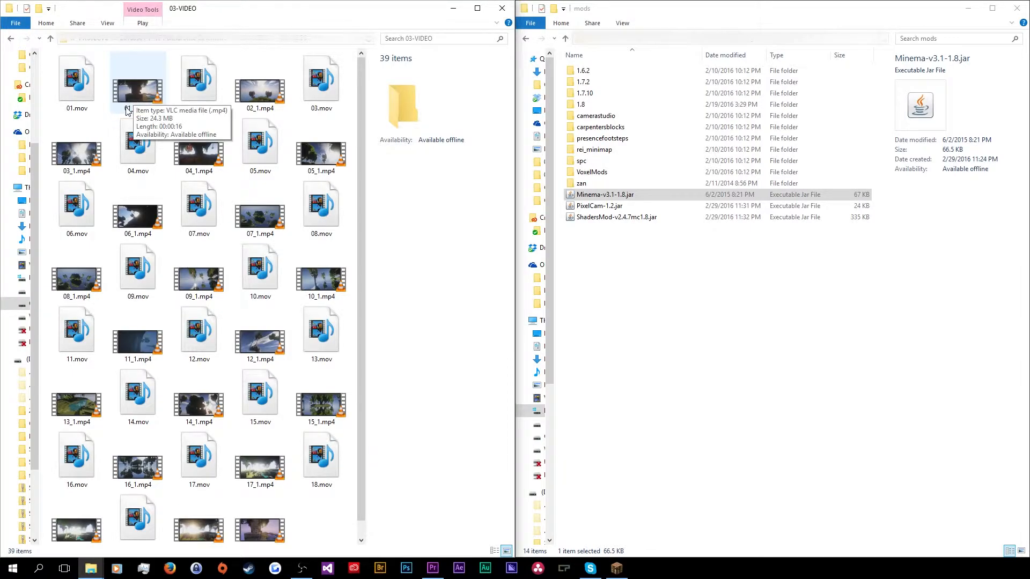
mouse_move(146, 100)
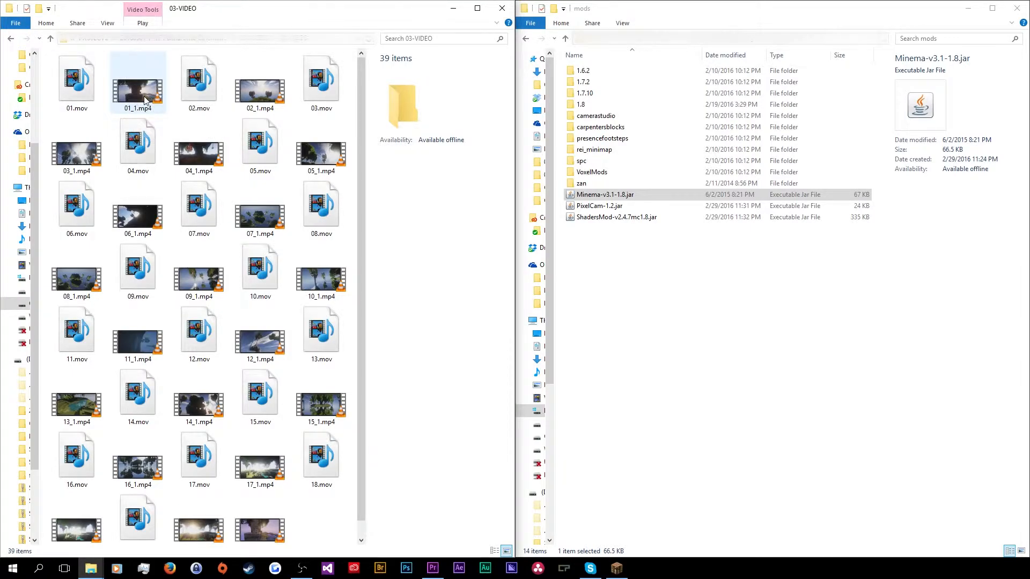
mouse_move(146, 100)
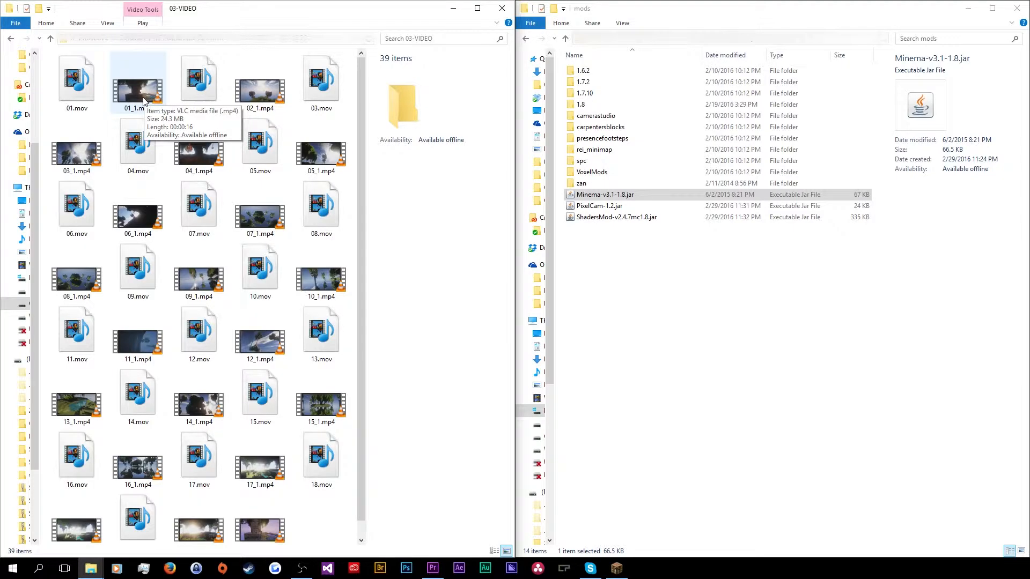
left_click(76, 81)
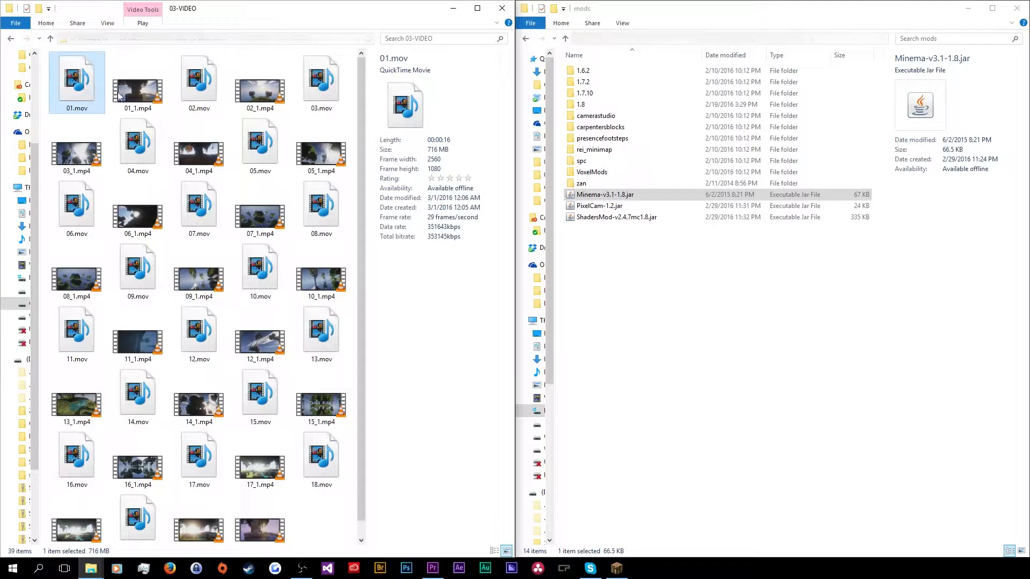
left_click(136, 83)
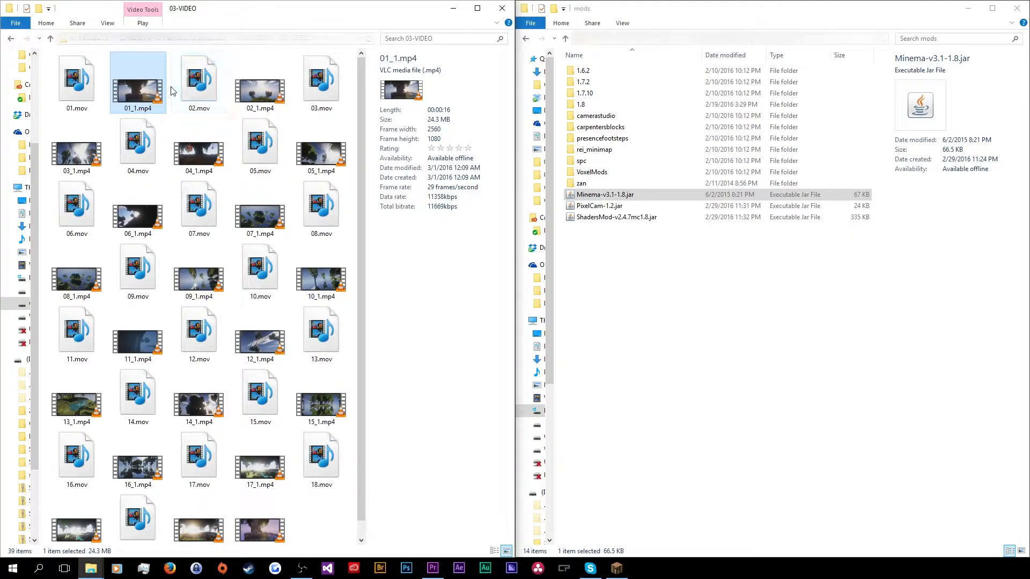
left_click(76, 81)
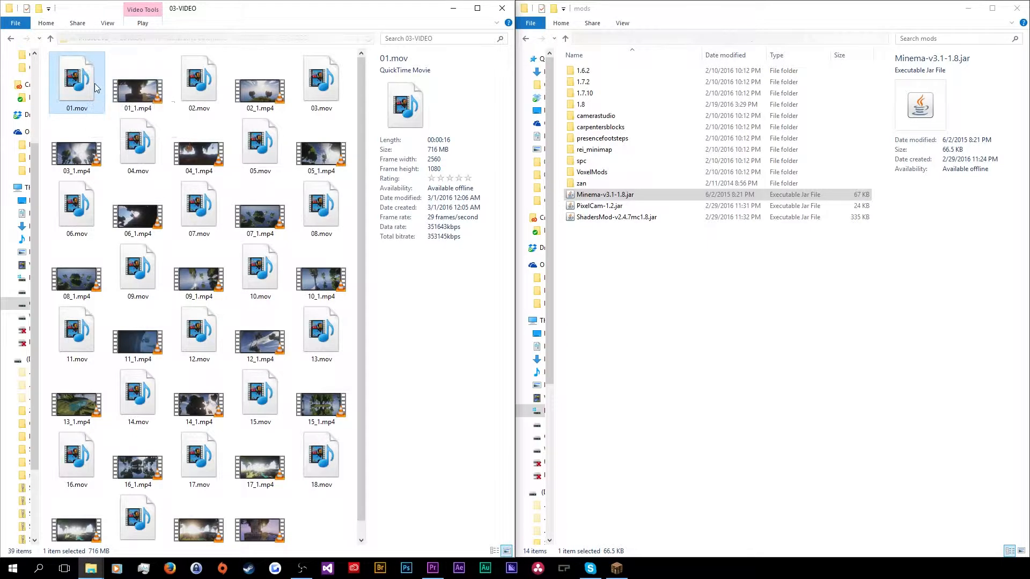
mouse_move(99, 88)
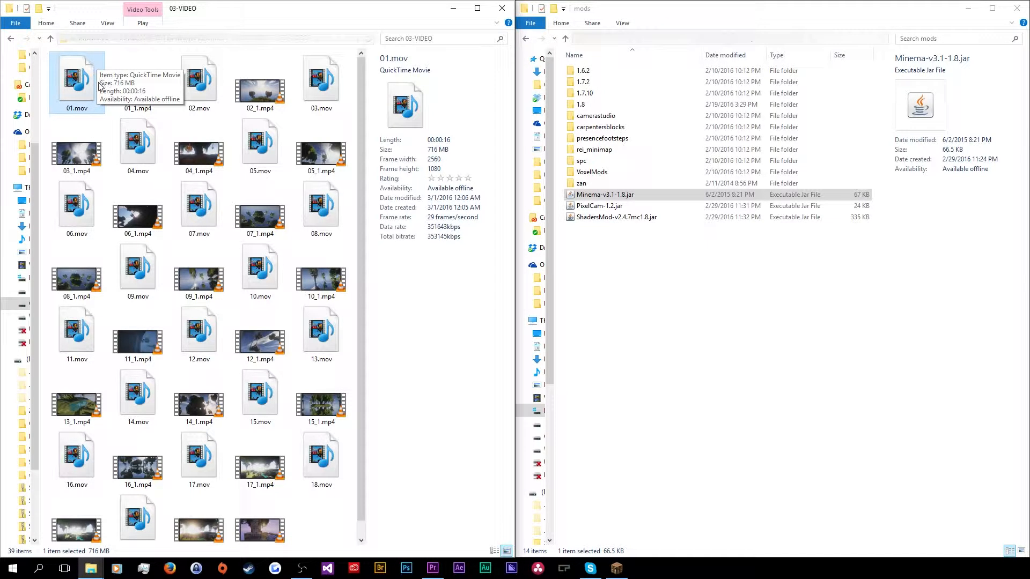
mouse_move(88, 88)
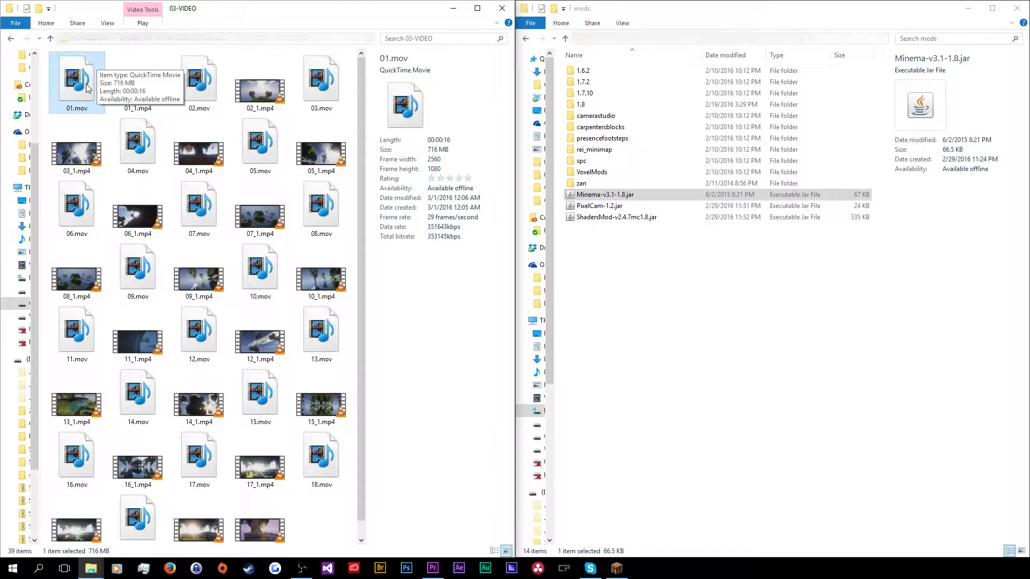
mouse_move(420, 566)
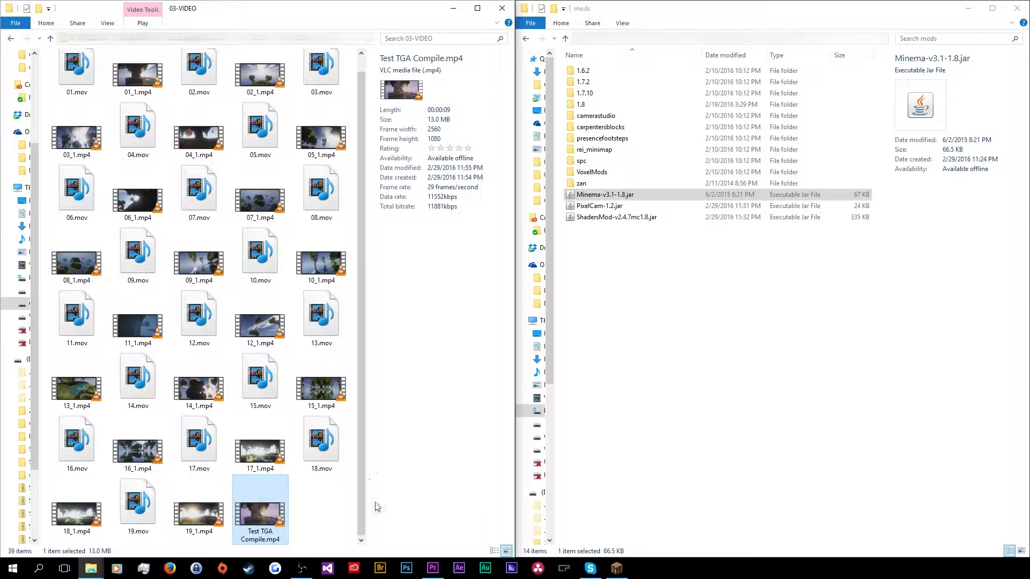
left_click(432, 568)
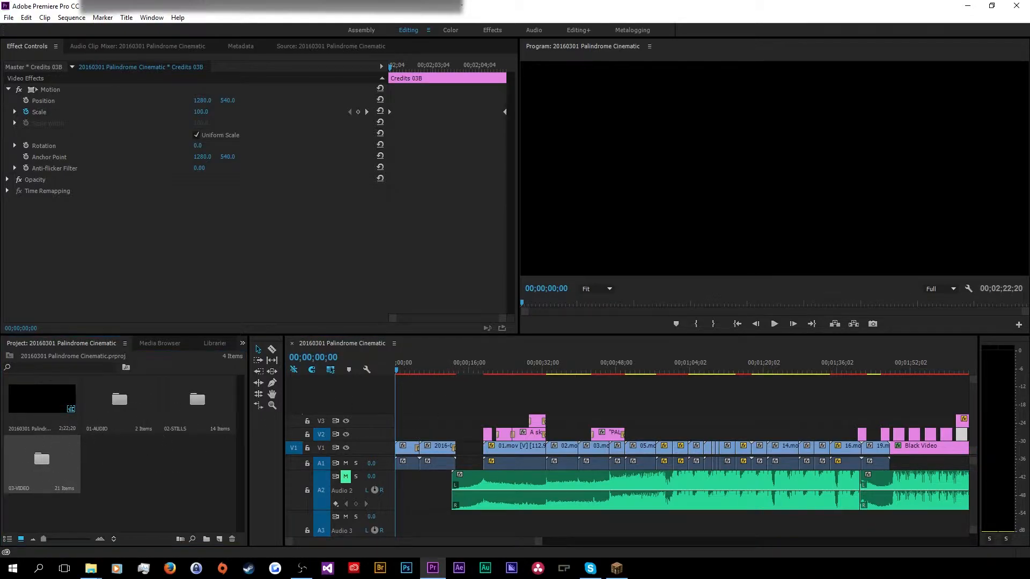
double_click(41, 458)
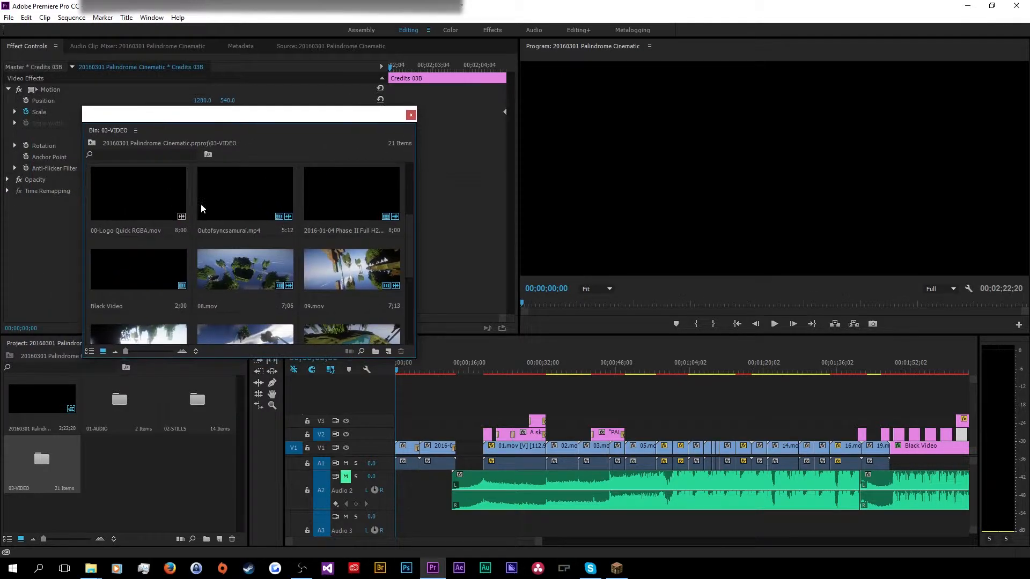
scroll("down", 3)
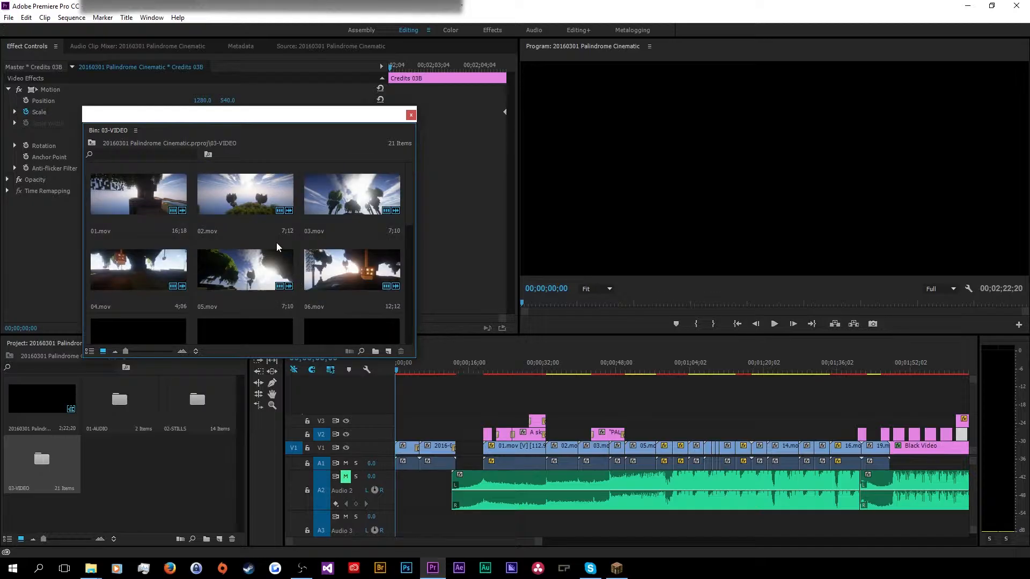
scroll("down", 3)
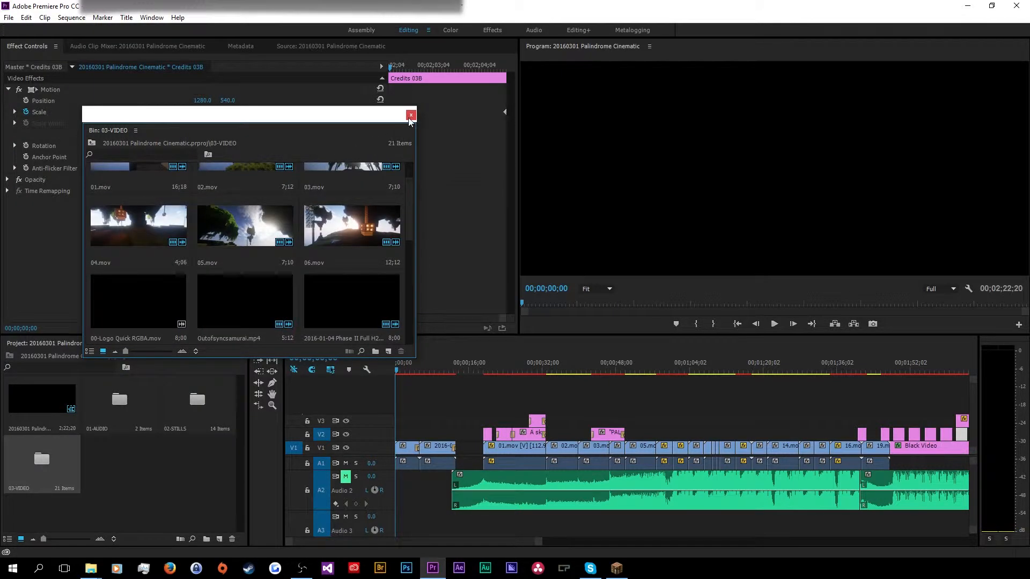
left_click(411, 114)
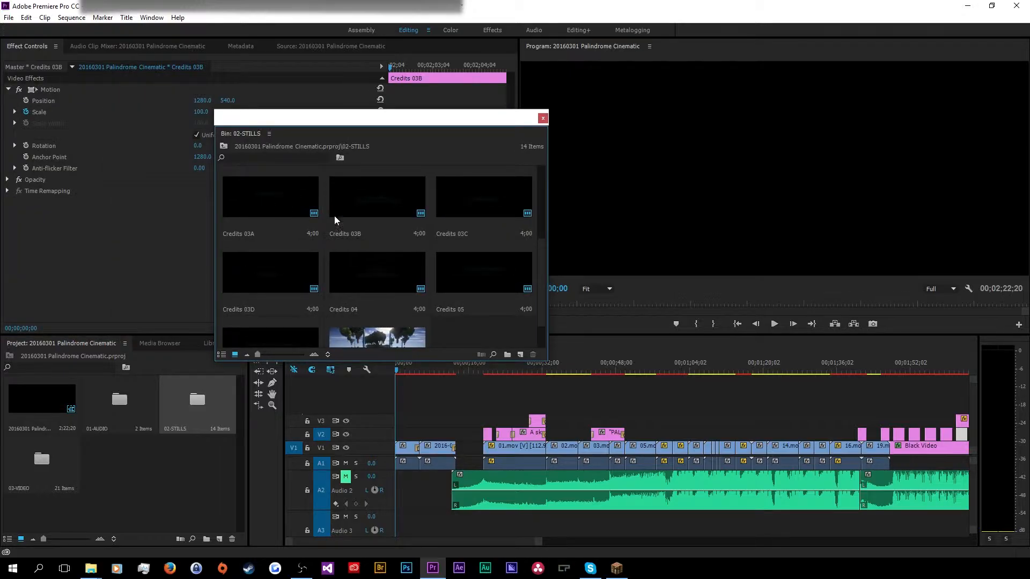
scroll("down", 3)
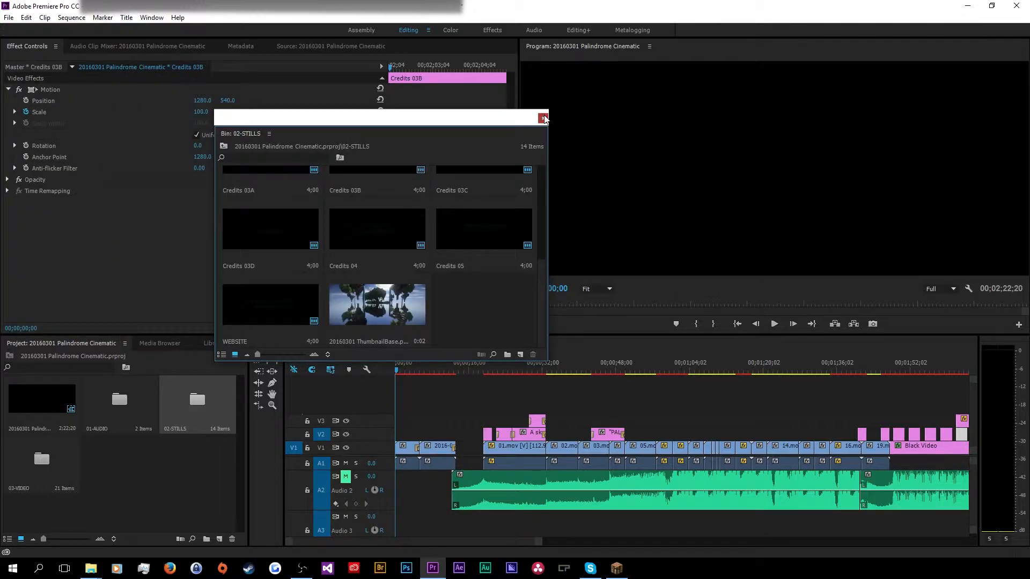
left_click(542, 118)
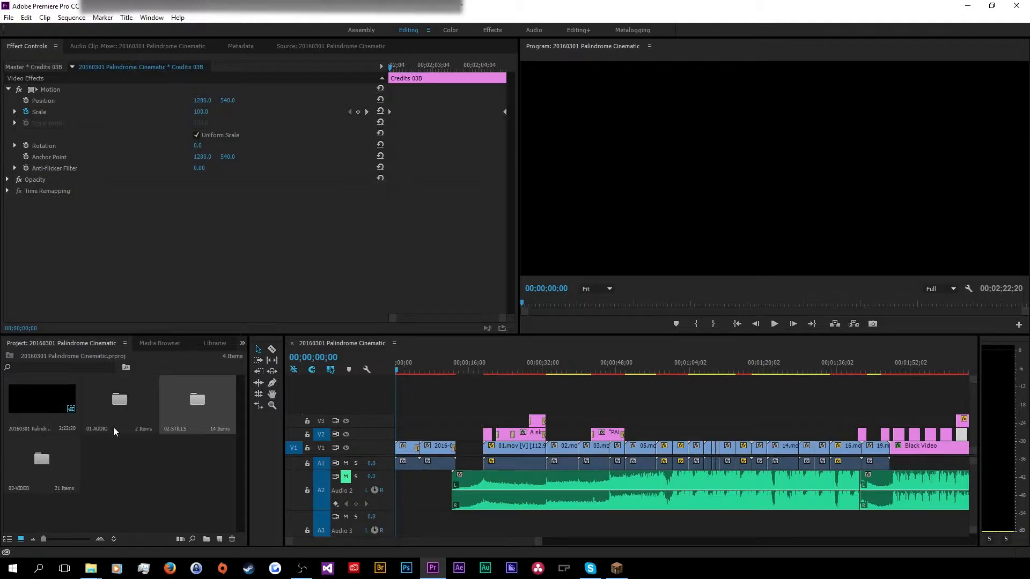
left_click(120, 401)
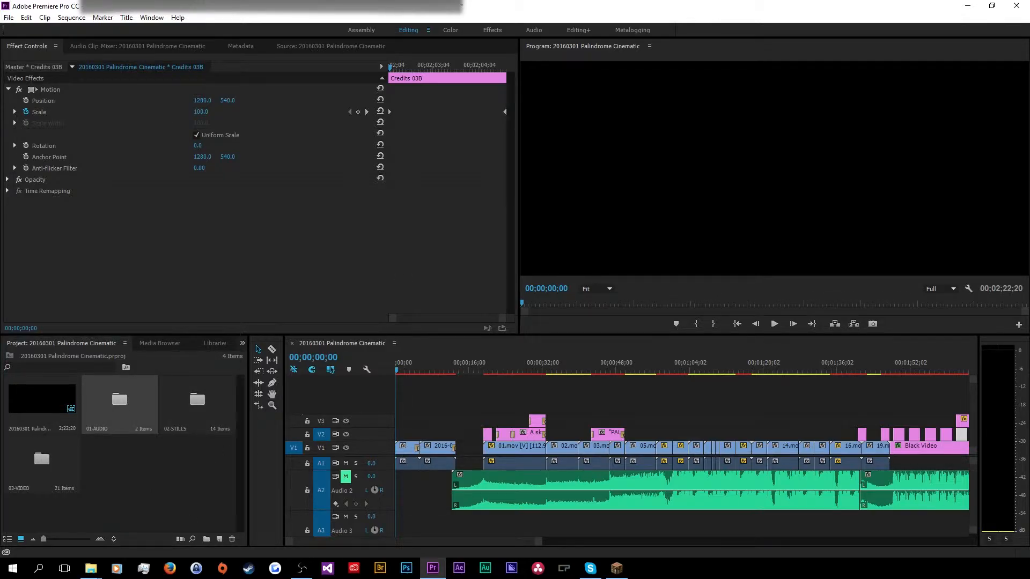
double_click(119, 399)
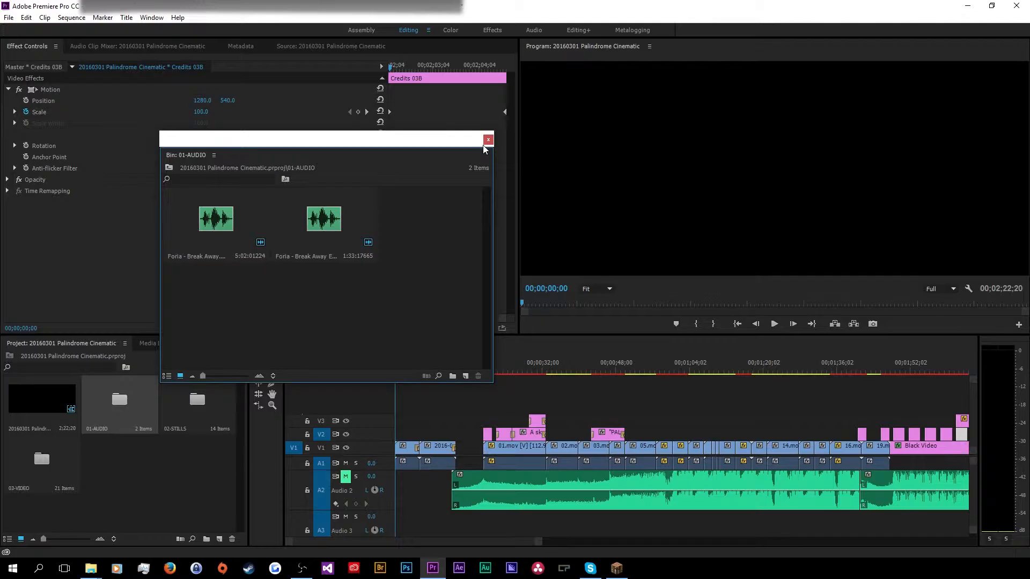
left_click(488, 139)
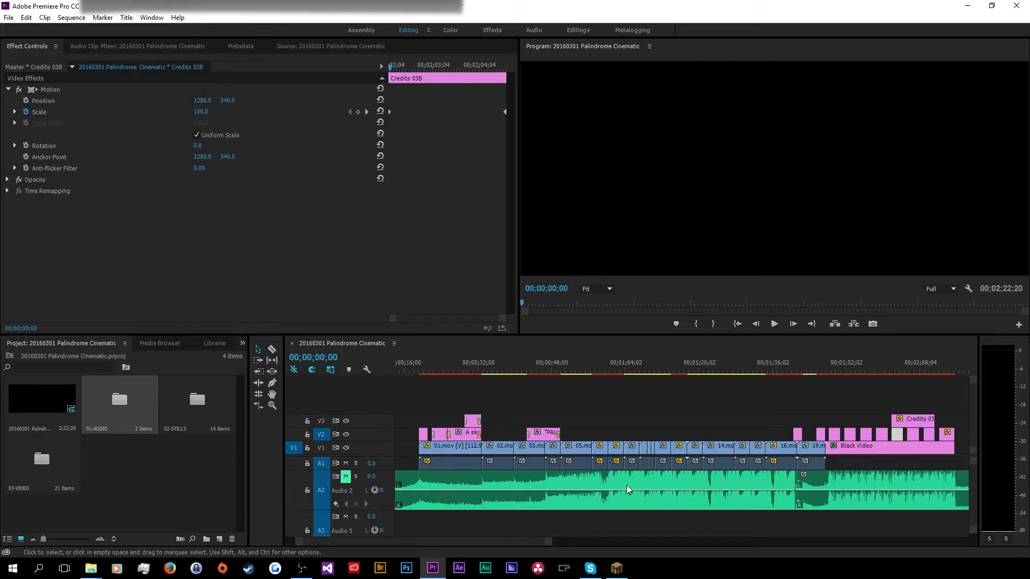
mouse_move(675, 487)
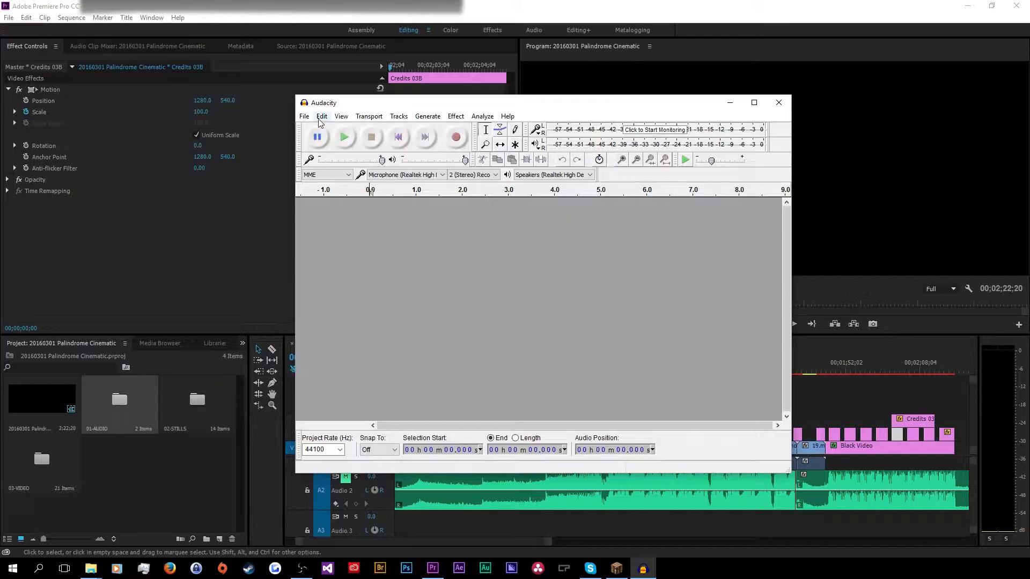
Open the Foria - Break Away Edit .aup project in Audacity
left_click(303, 116)
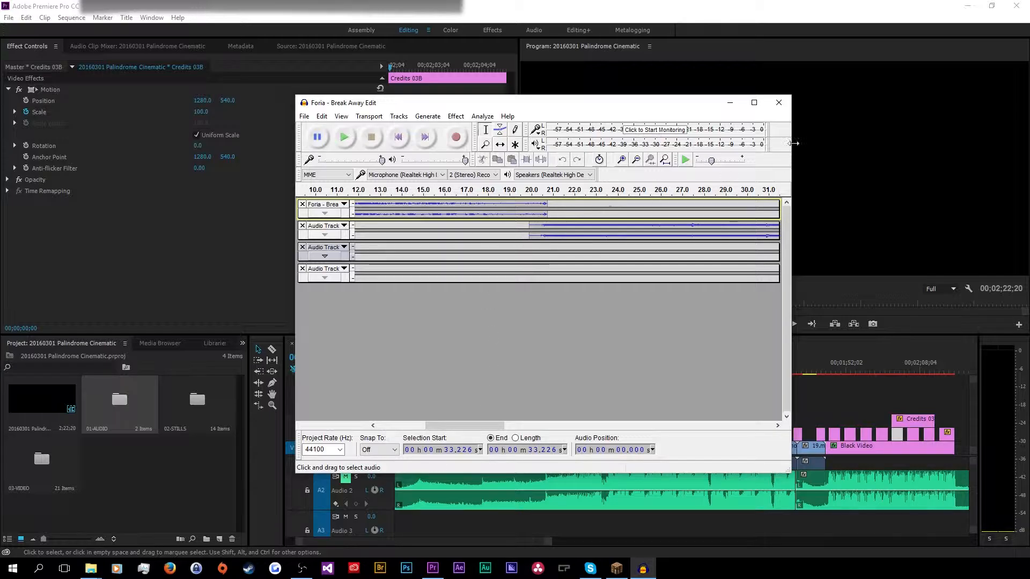
mouse_move(729, 103)
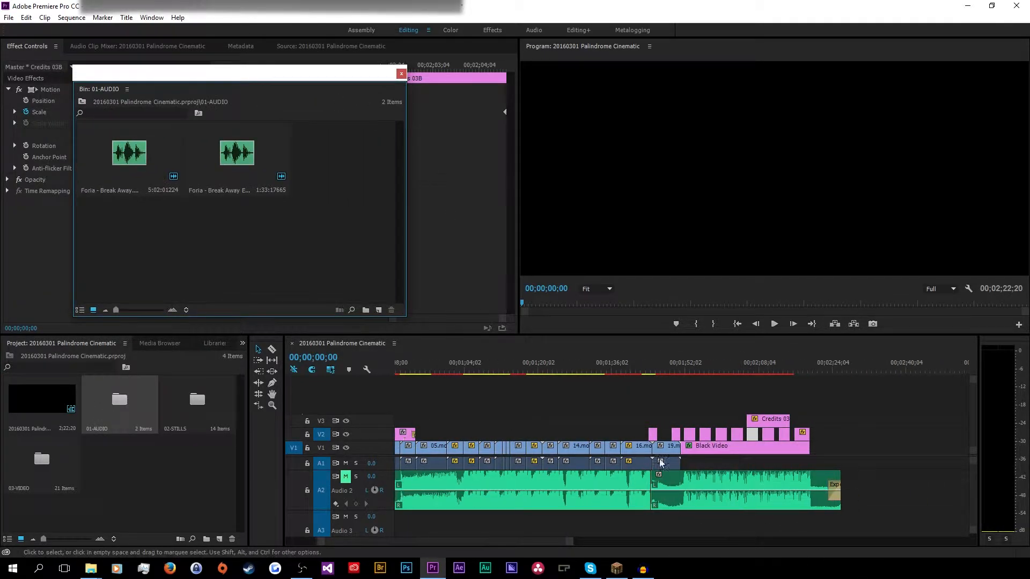
Scrub near 1:41, select the Break Away clip on Audio 2, and preview BUILT AND DIRECTED BY
left_click(638, 370)
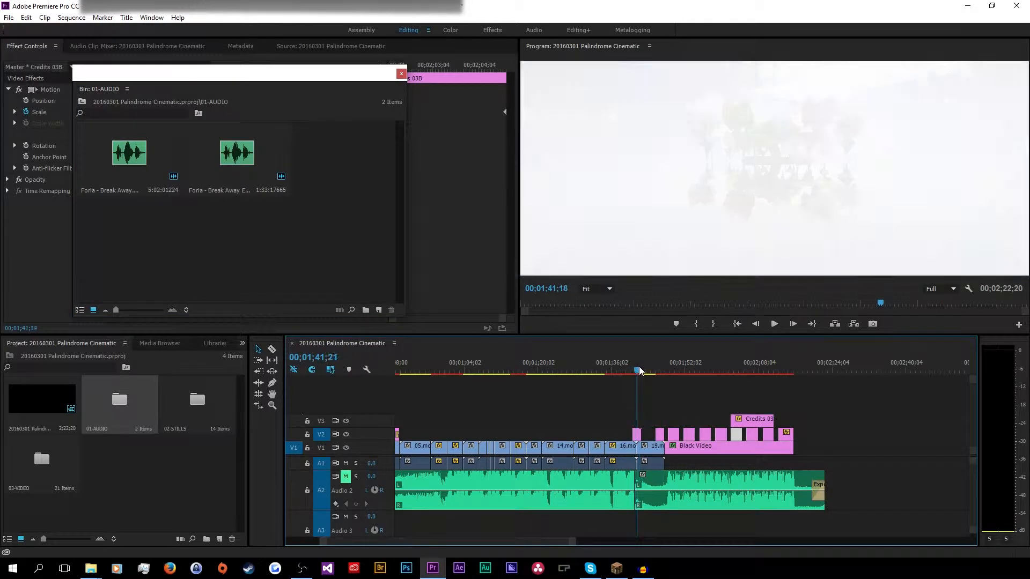
left_click(627, 370)
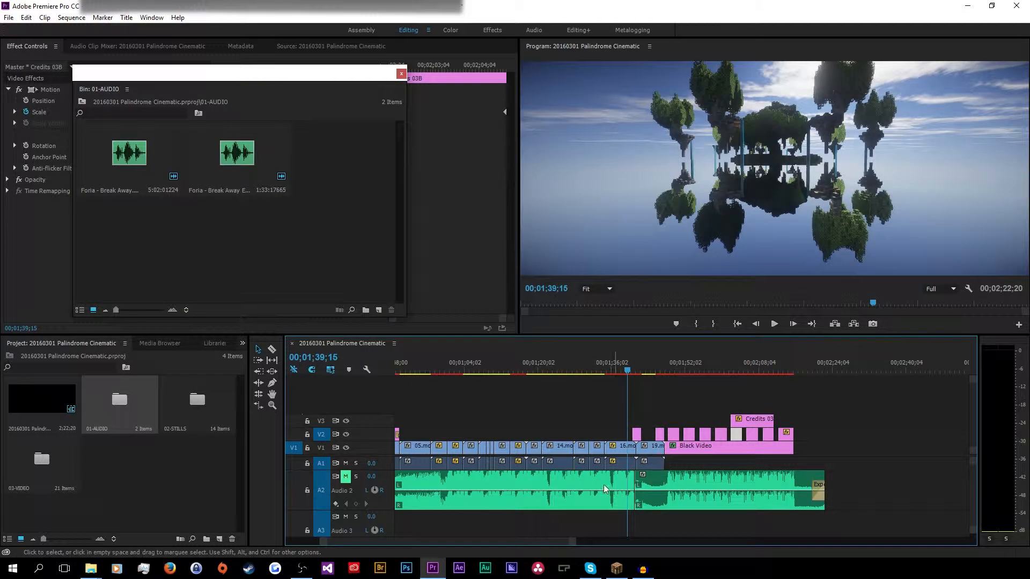
left_click(507, 489)
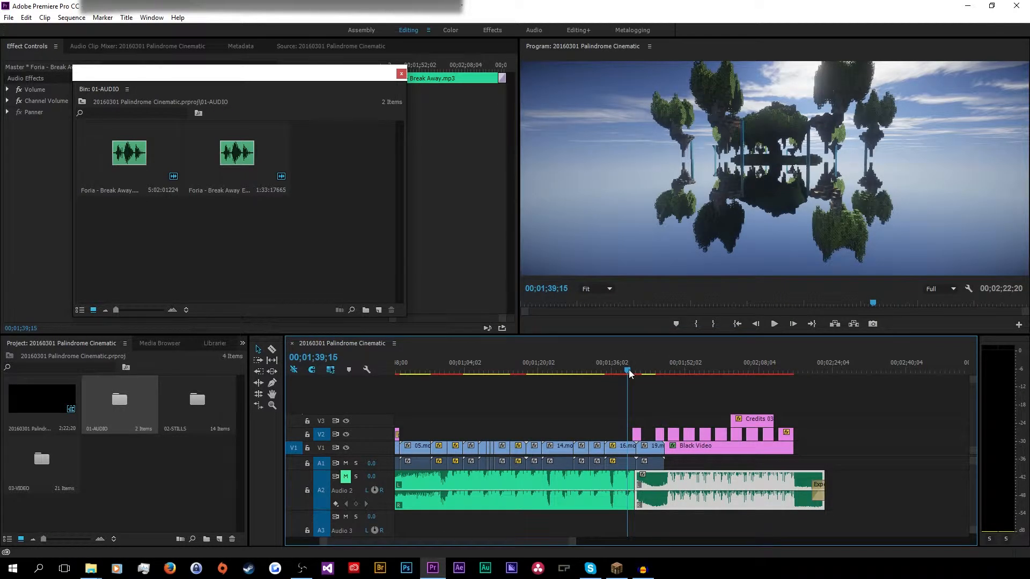
left_click(677, 373)
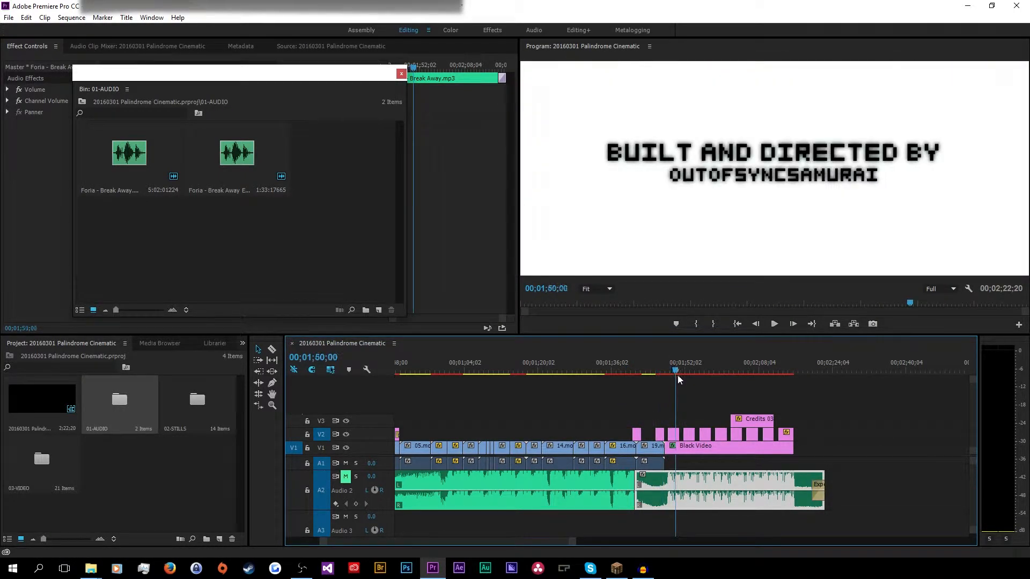
left_click(718, 371)
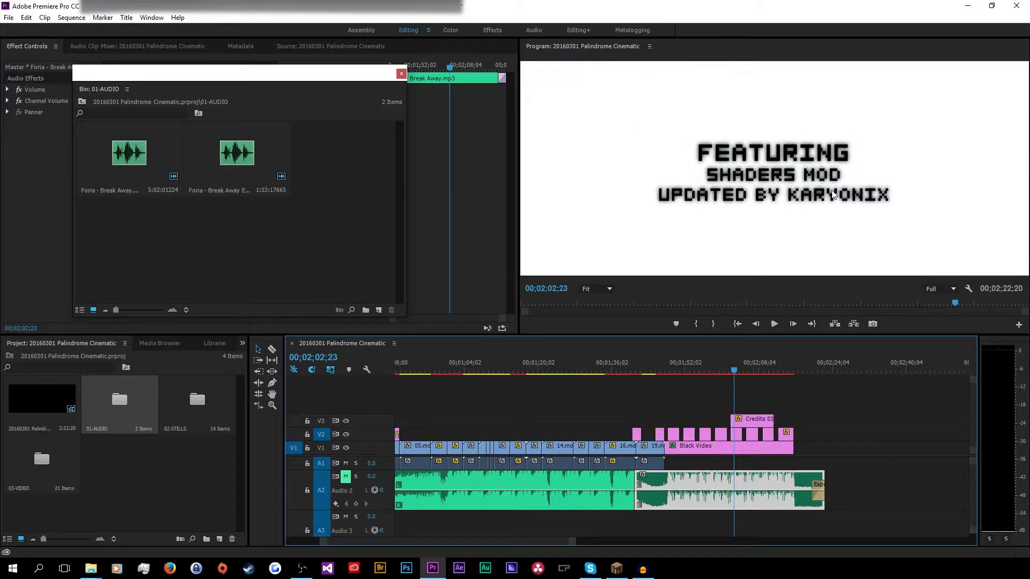
mouse_move(843, 201)
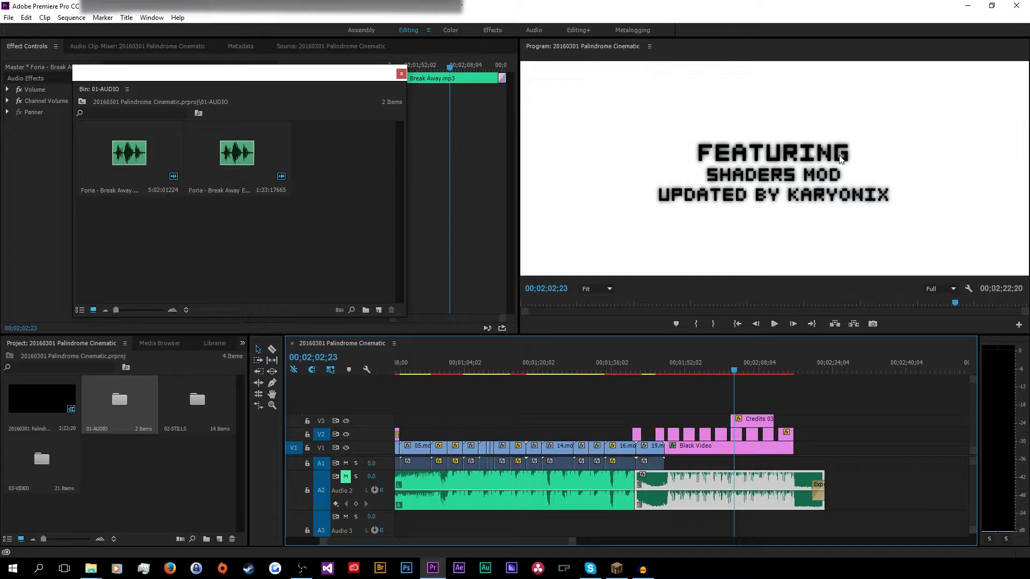
mouse_move(756, 156)
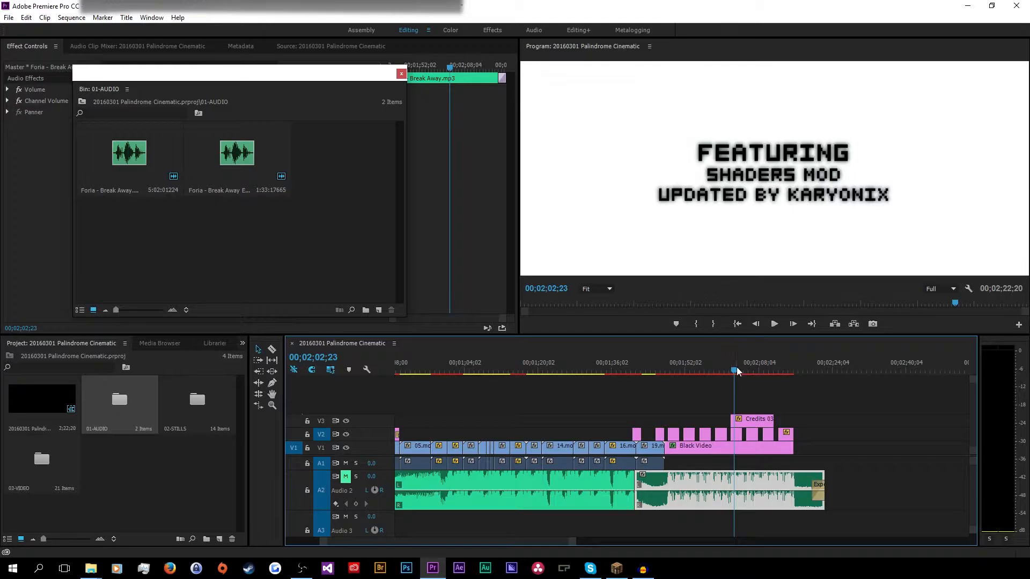
Preview the shaders, CINEMATOGRAPHY, PixelCam and A CUBICAL PRODUCTIONS credits, then return to island footage
left_click(709, 372)
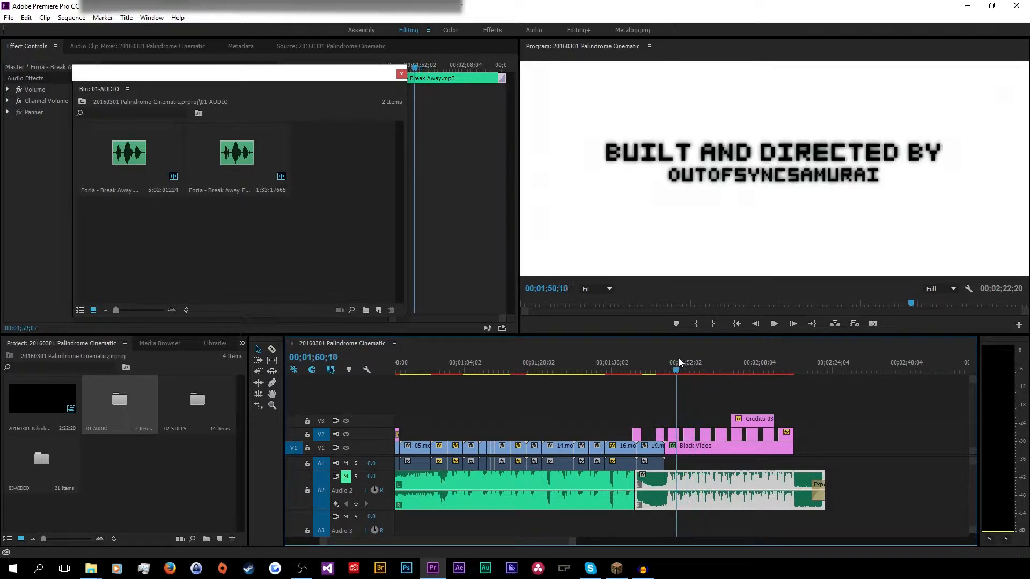
left_click(717, 369)
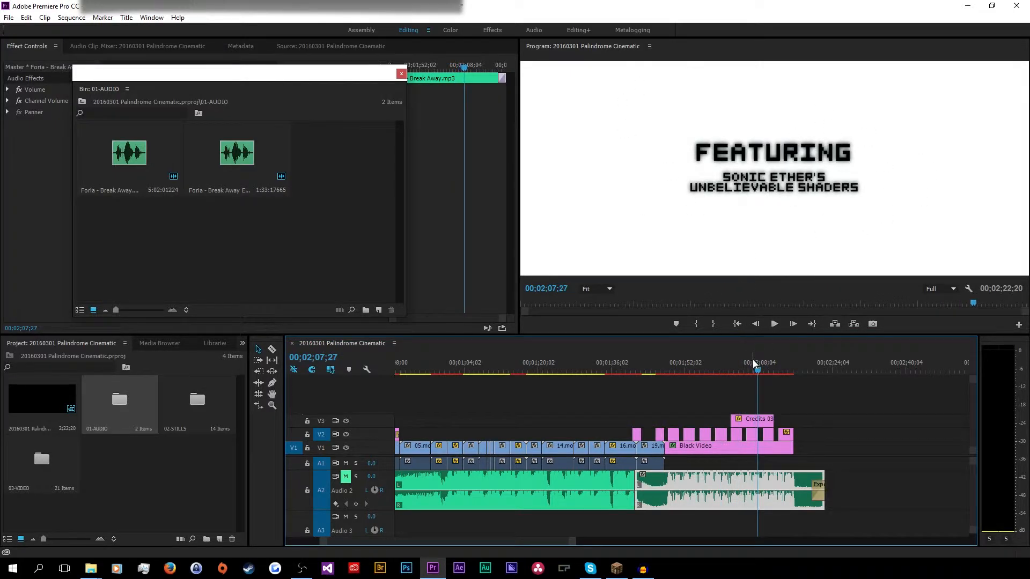
left_click(719, 369)
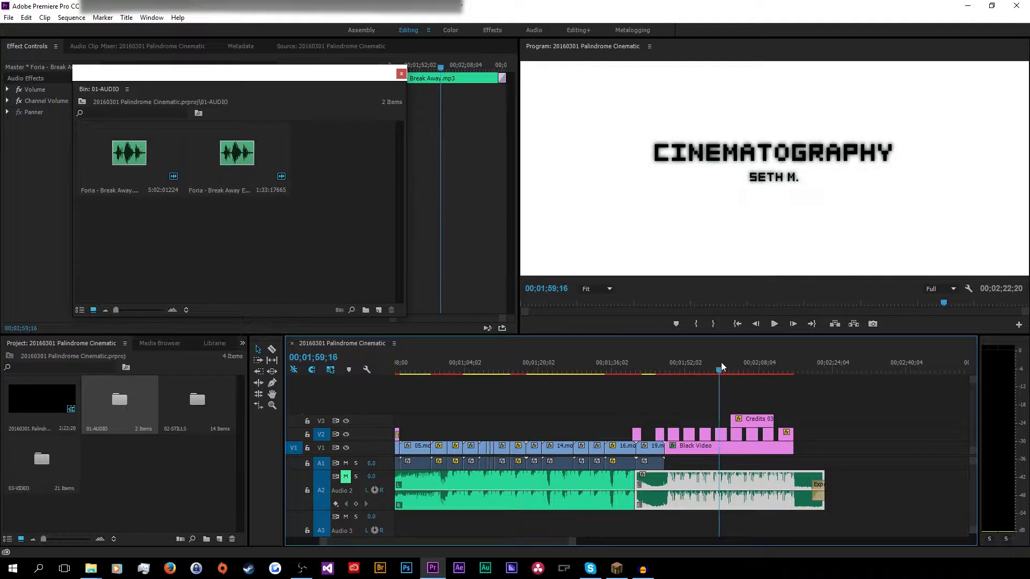
left_click(768, 371)
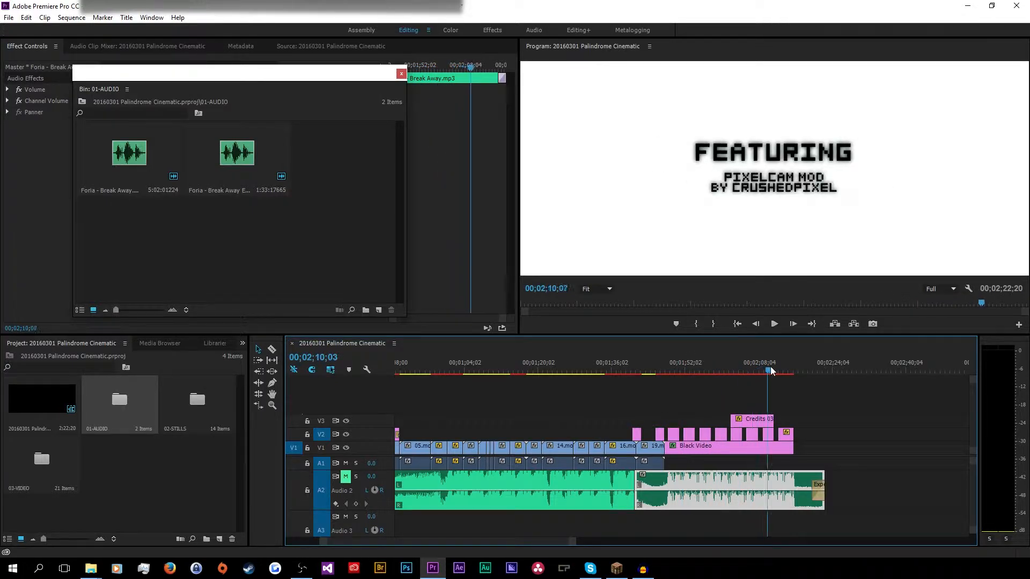
left_click(787, 372)
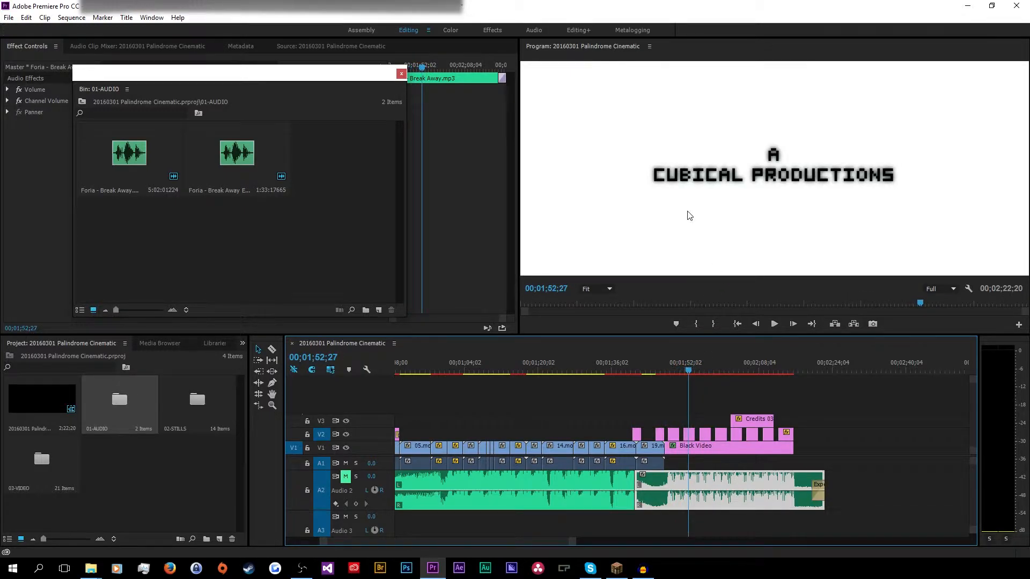
mouse_move(681, 200)
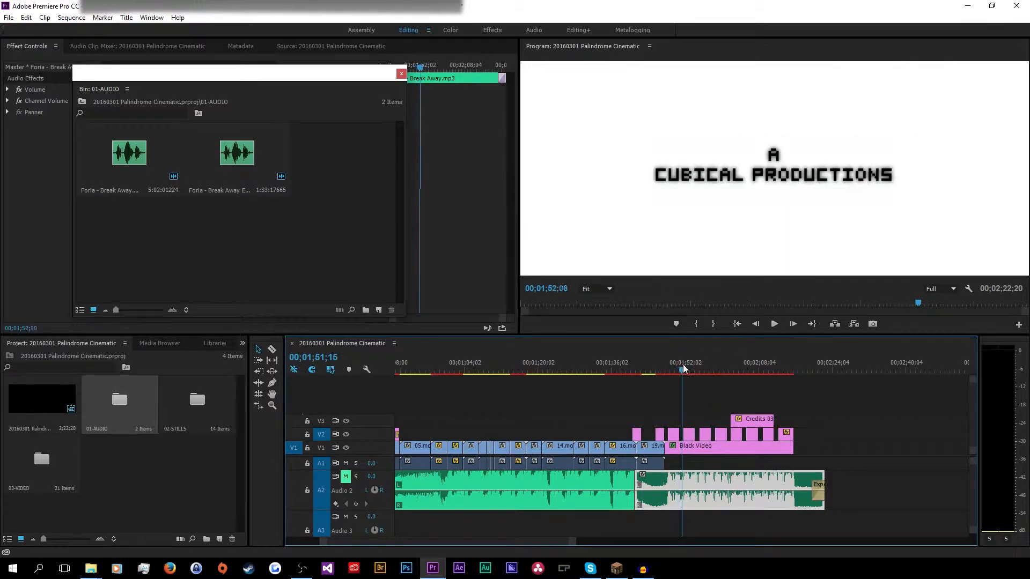
left_click(713, 369)
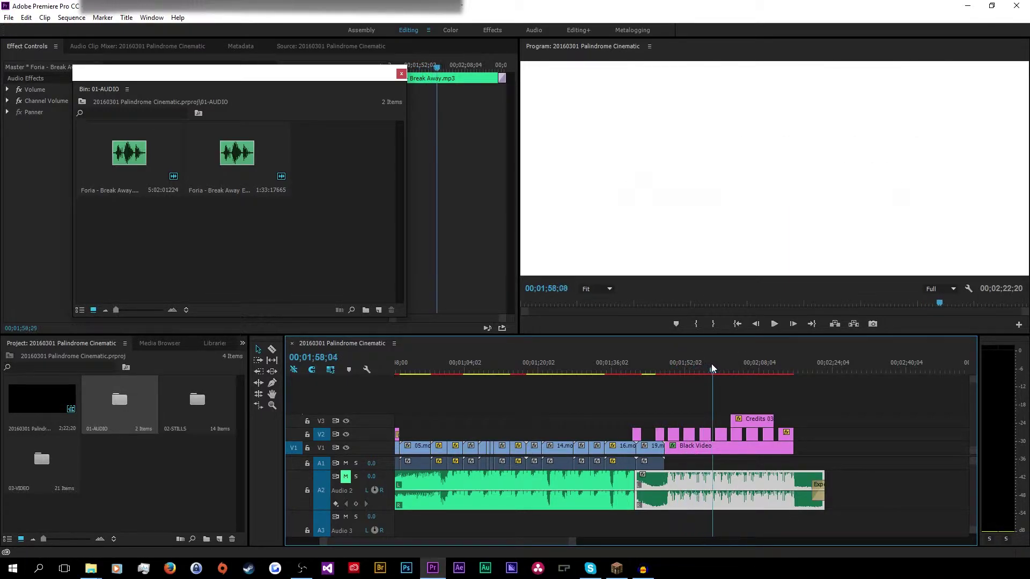
left_click(757, 372)
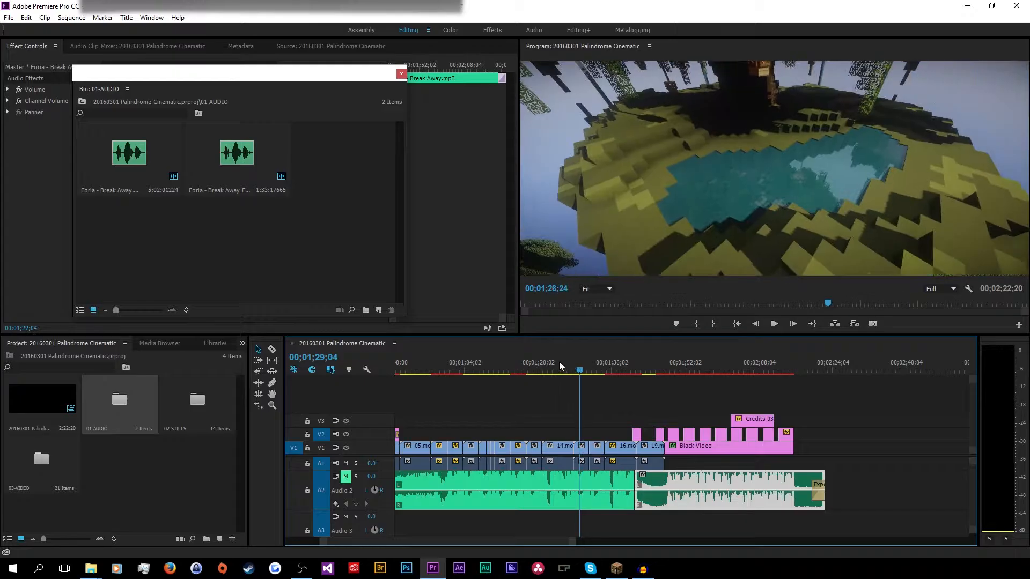
Play from the upside-down islands near 1:07, then scrub back to the lantern and PALINDROME title shots
left_click(479, 370)
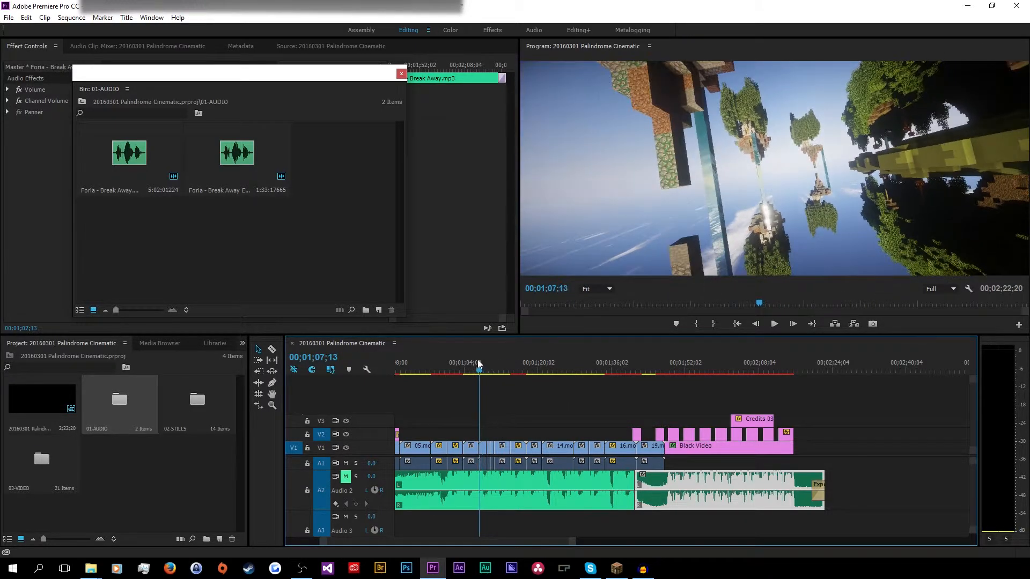
left_click(774, 323)
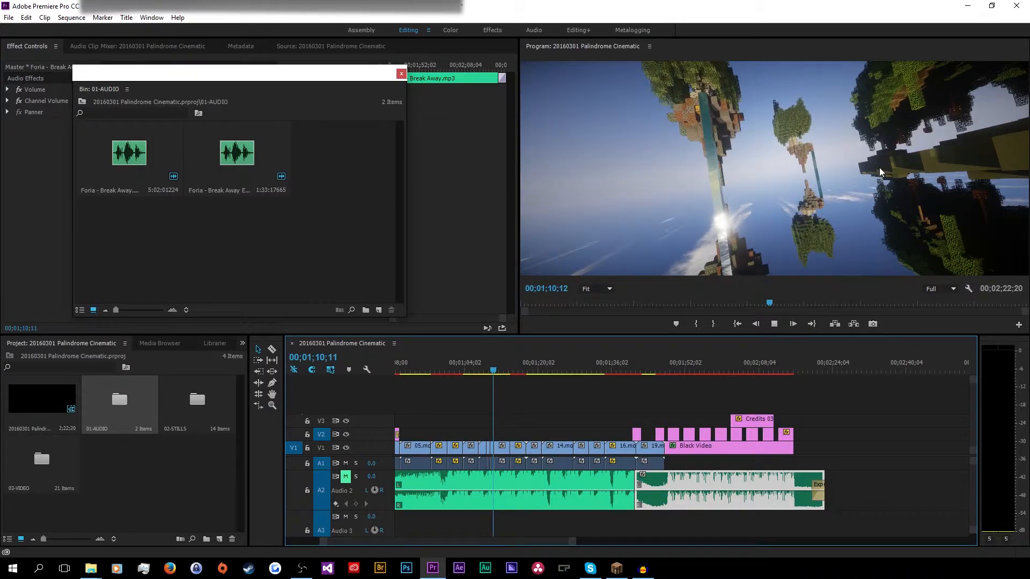
left_click(499, 373)
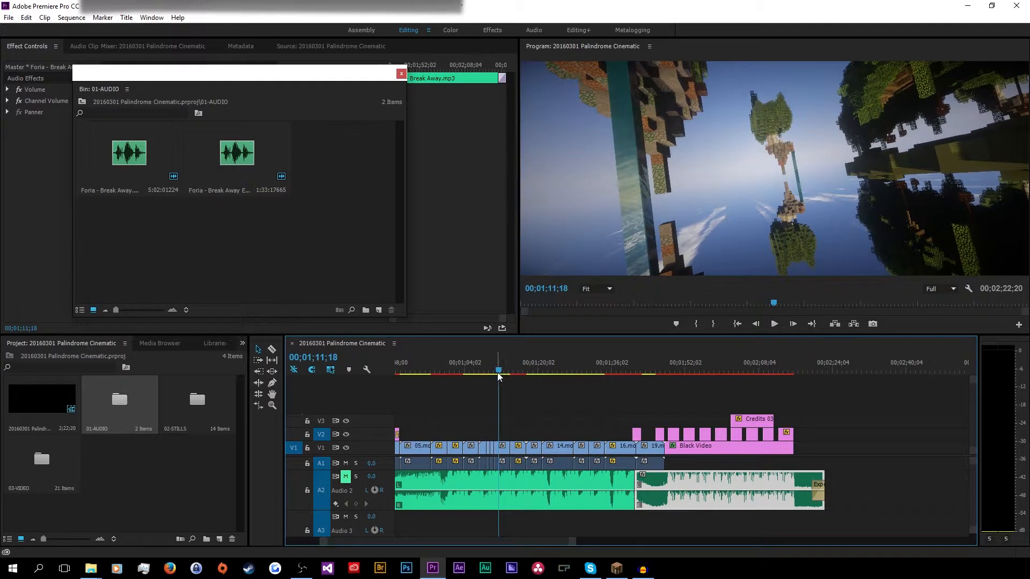
left_click(430, 369)
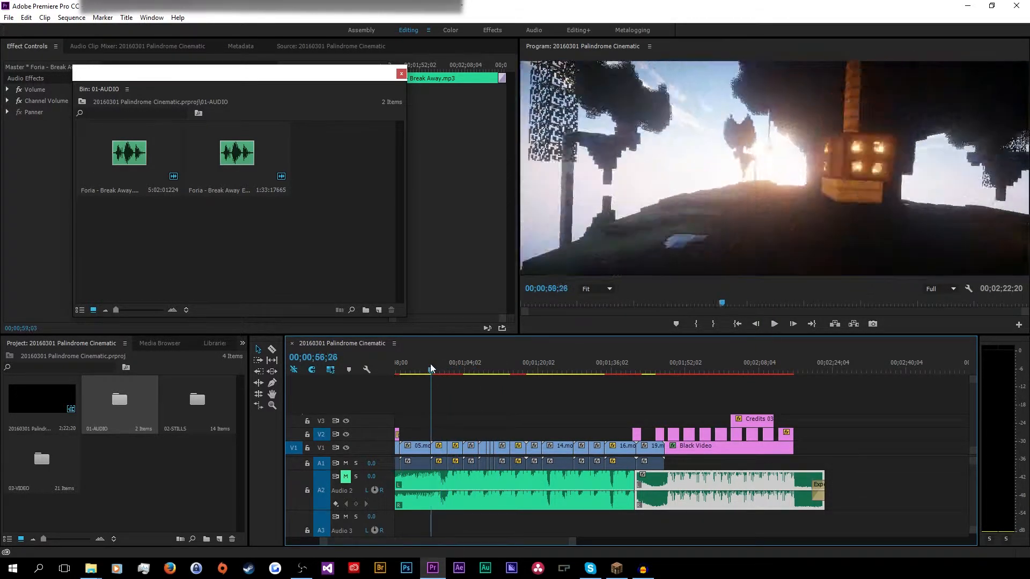
left_click(445, 370)
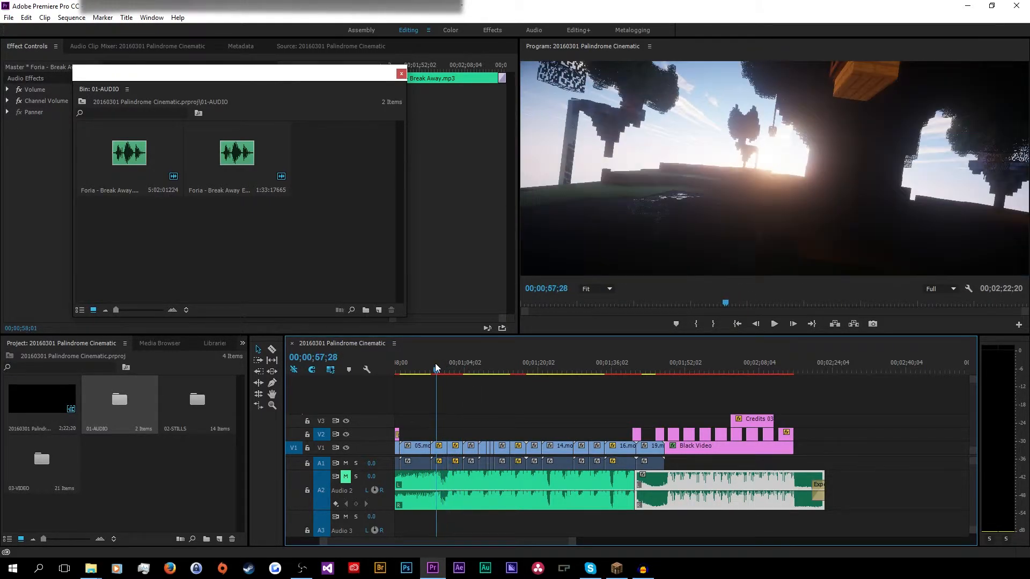
left_click(453, 371)
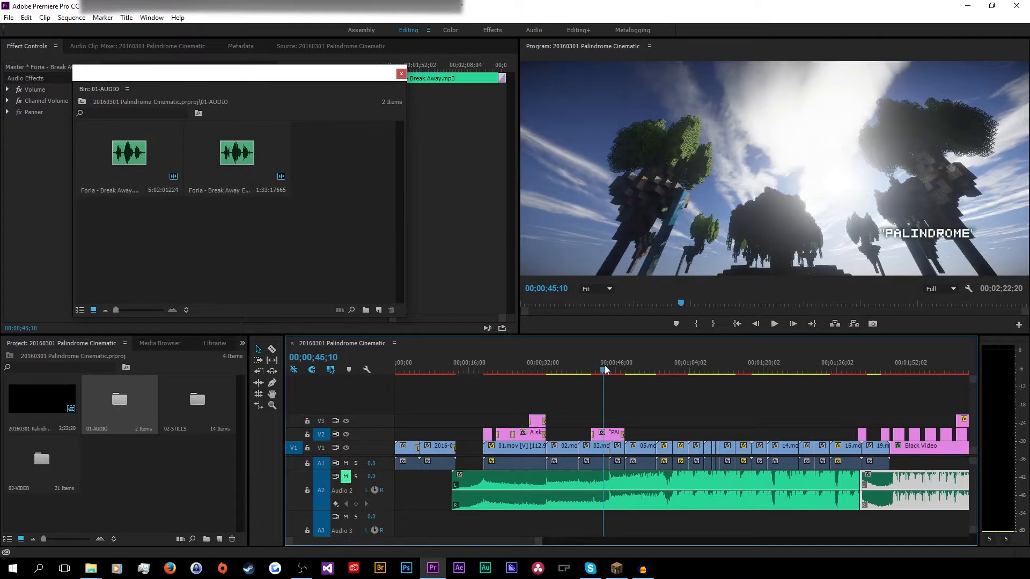
Scrub the opening: sword intro, CUBICAL PRODUCTIONS PHASE II logo, and the PRESENTS title
left_click(483, 371)
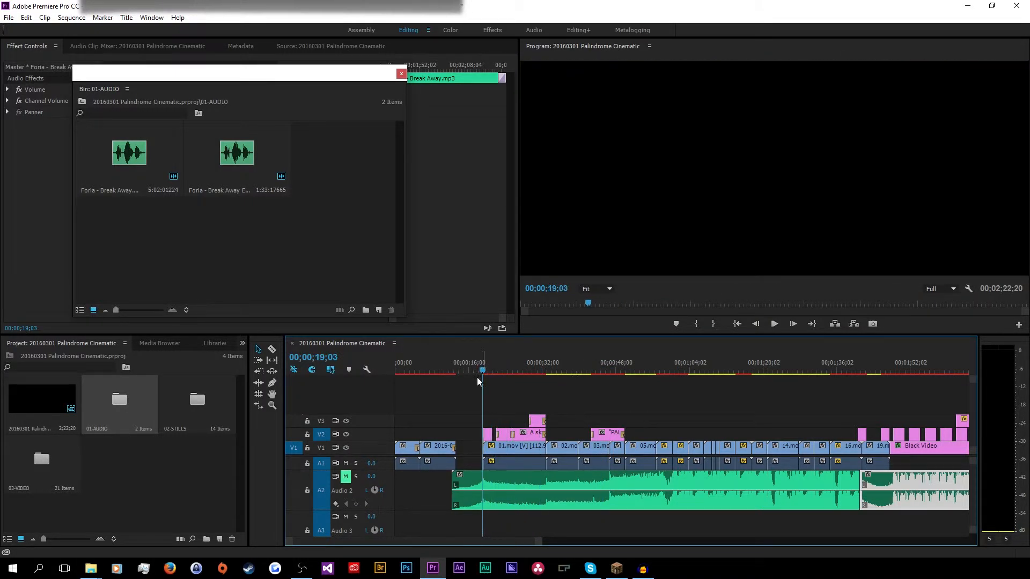
left_click(404, 367)
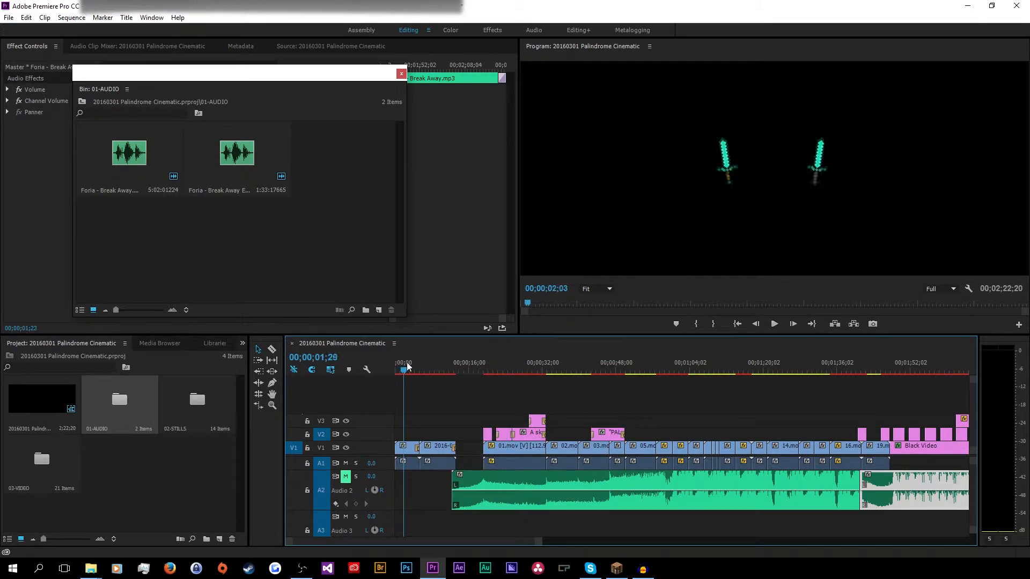
left_click(424, 370)
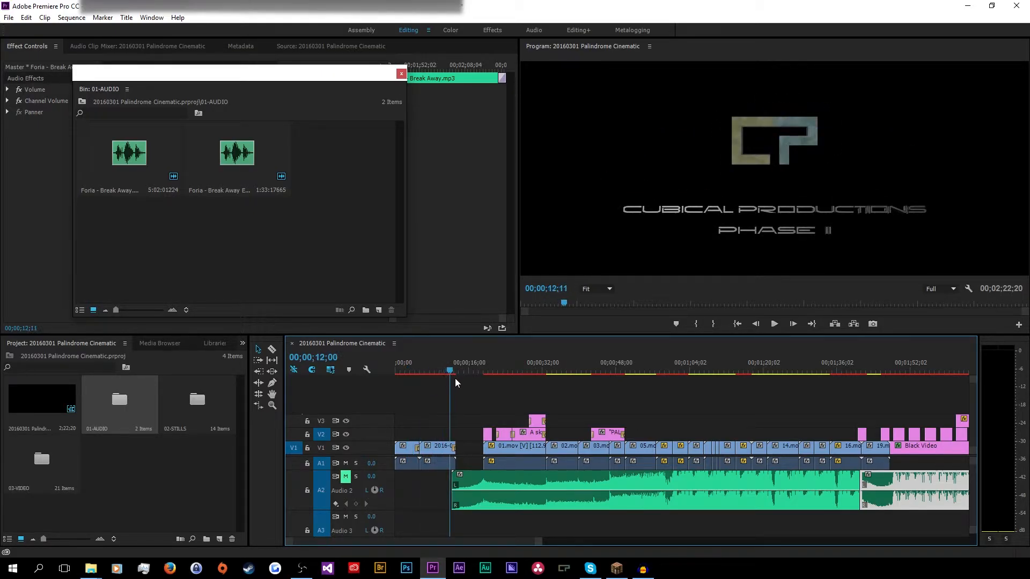
left_click(500, 371)
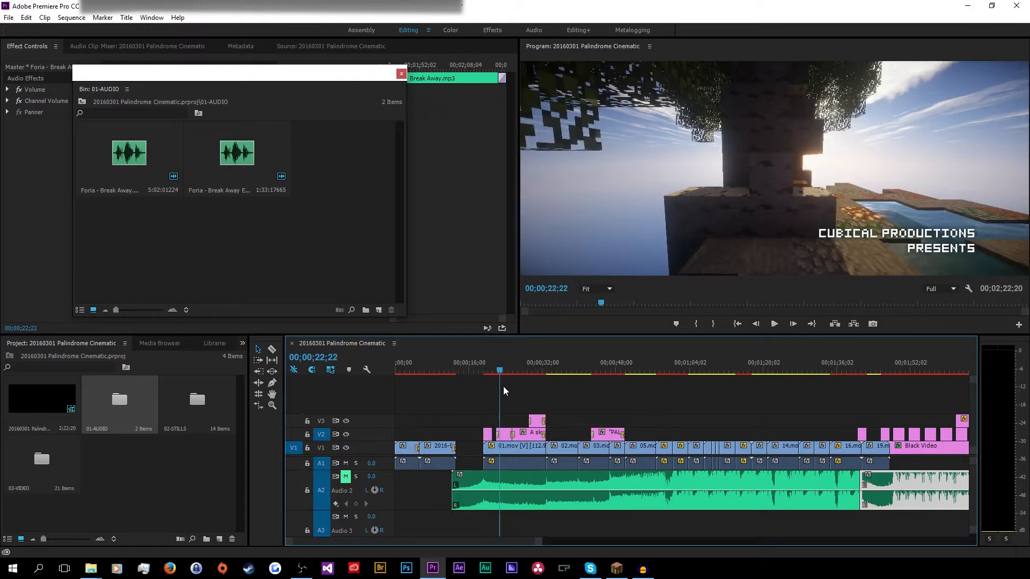
Skip ahead to preview the lantern shot and the floating tower shot
left_click(653, 373)
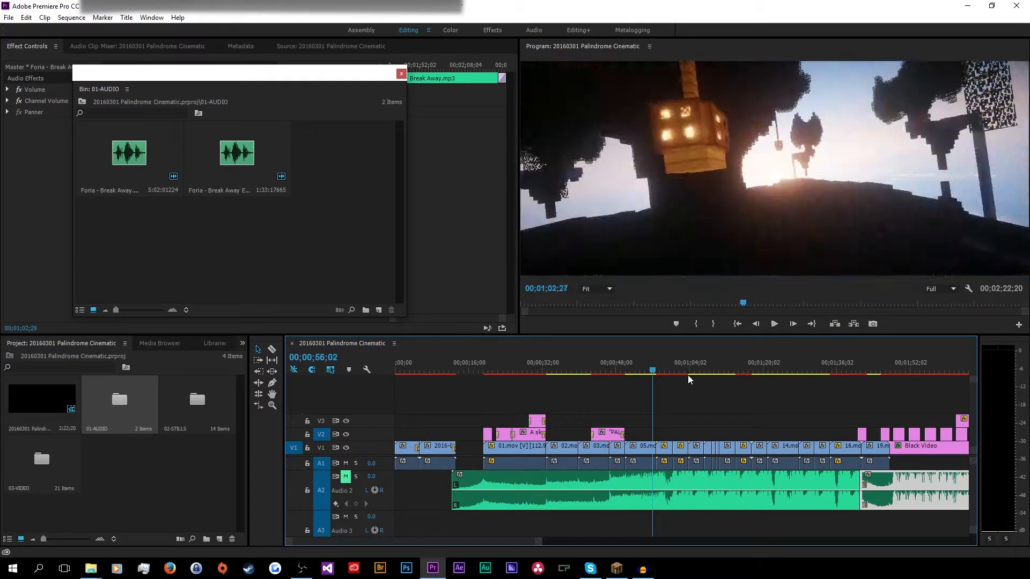
left_click(672, 371)
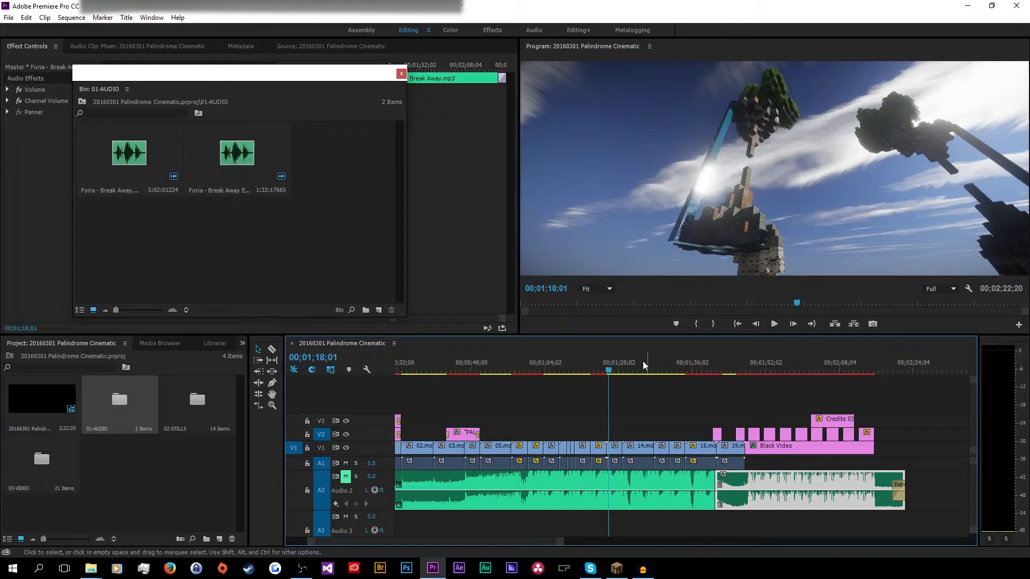
Preview the upside-down waterfall shot near 1:08, then the wide floating-islands view near 1:05
left_click(628, 370)
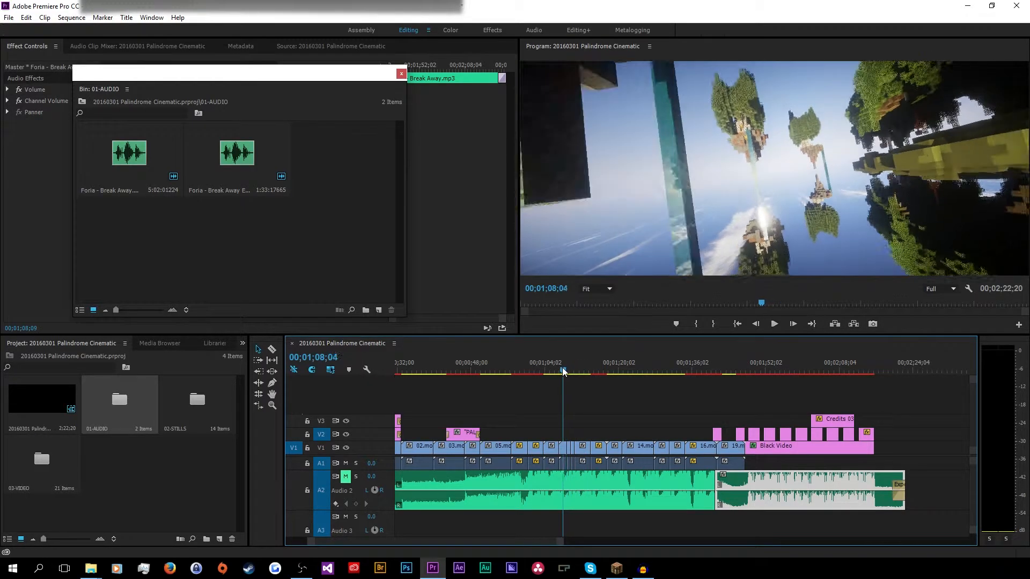
left_click(550, 372)
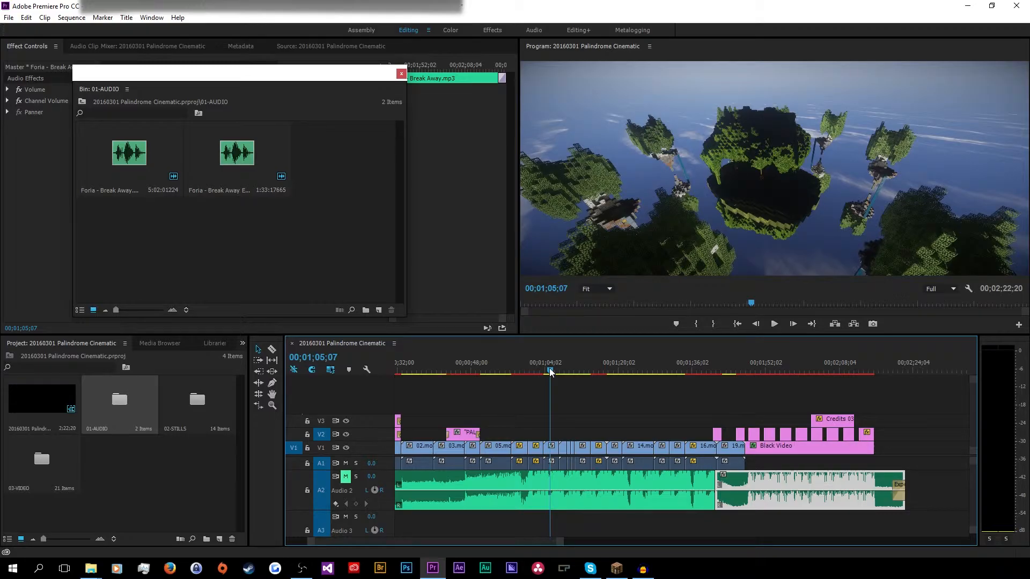